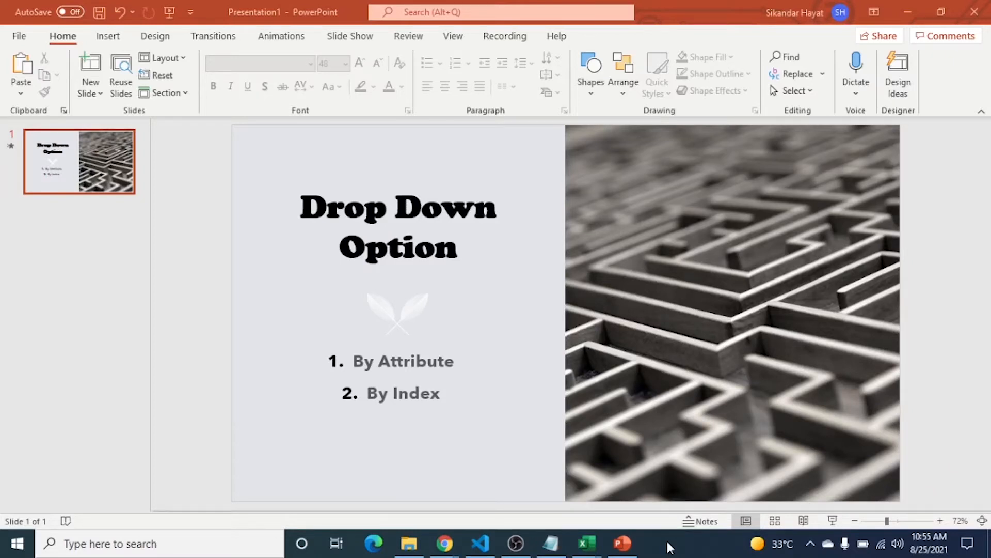
mouse_move(547, 357)
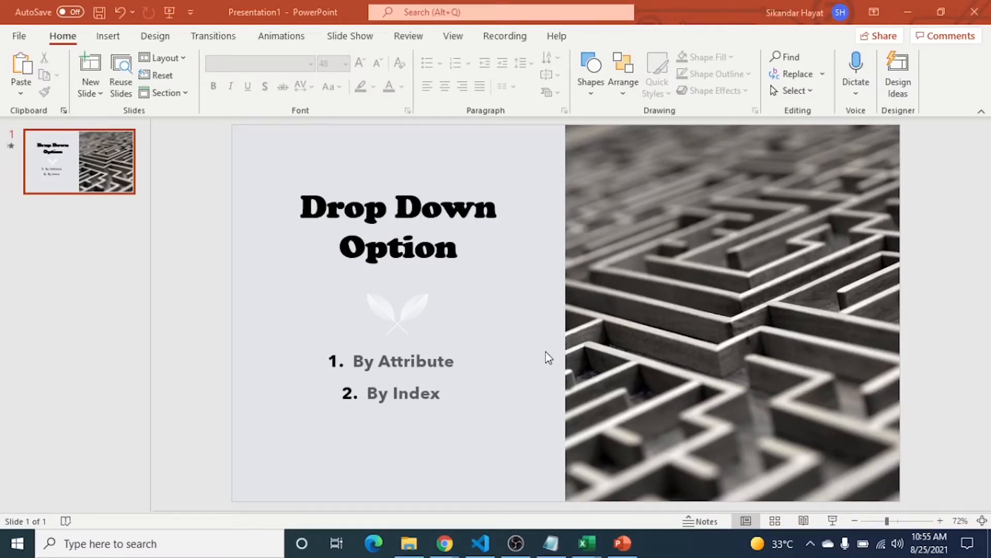
mouse_move(471, 349)
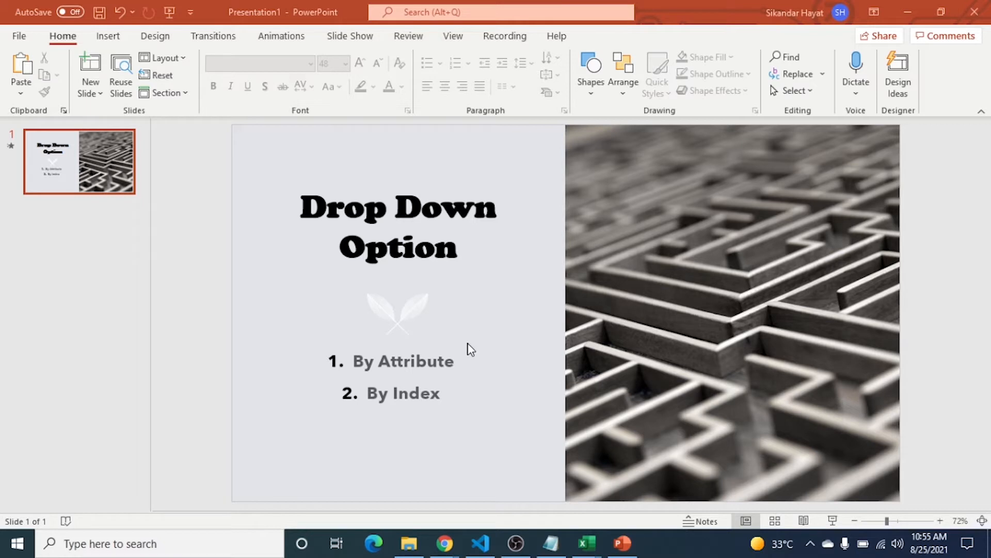
mouse_move(461, 379)
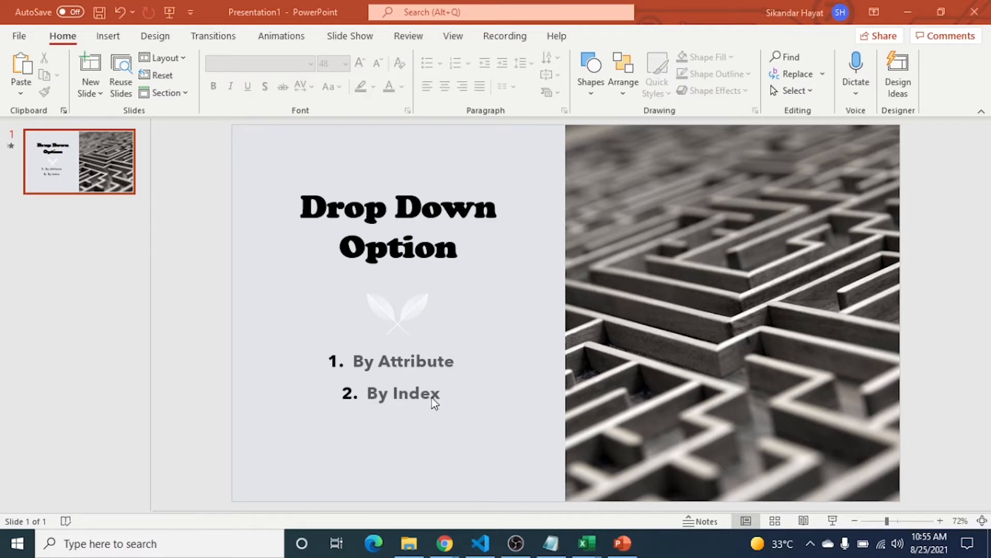
Bring Chrome's Premier League page forward and inspect the 21/22 season dropdown's li markup.
click(444, 543)
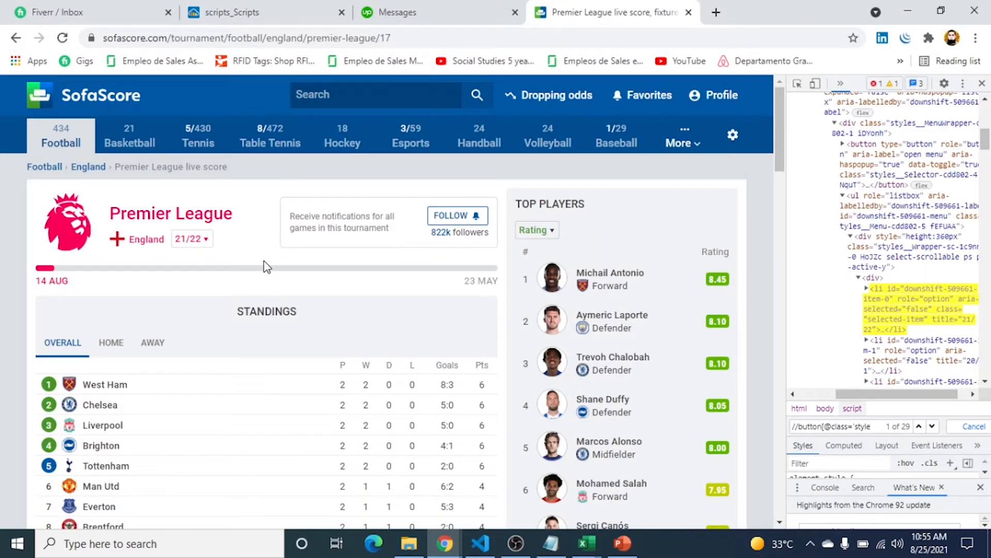
mouse_move(246, 270)
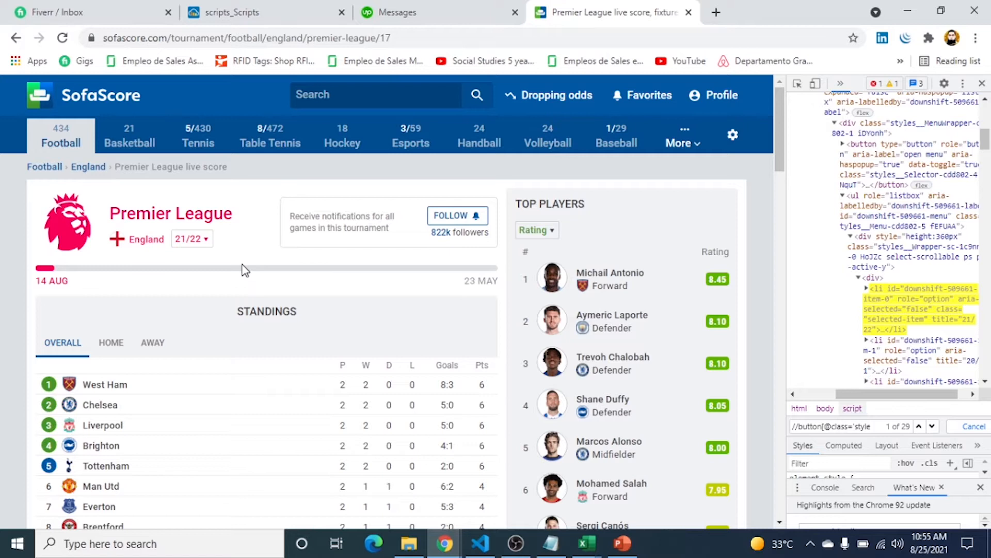
mouse_move(202, 250)
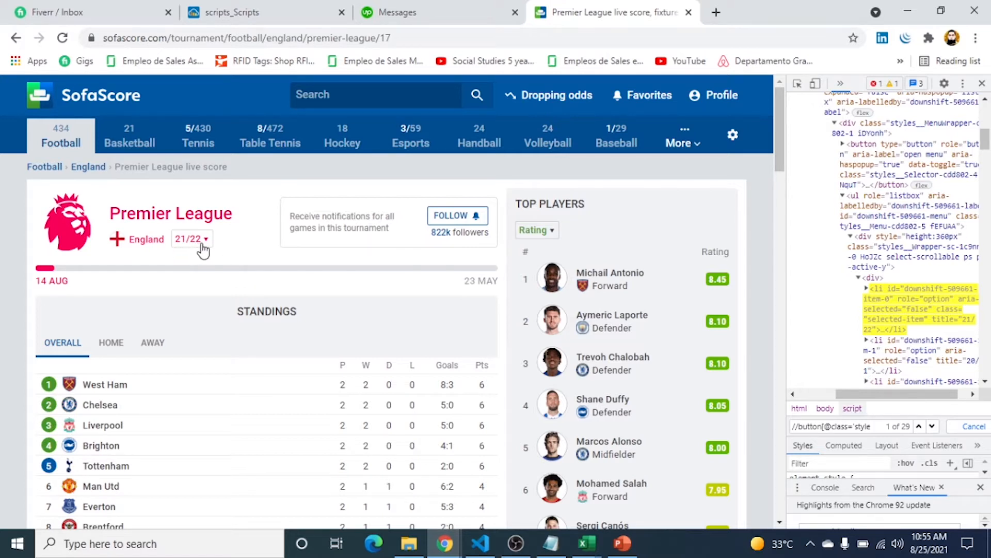
click(192, 238)
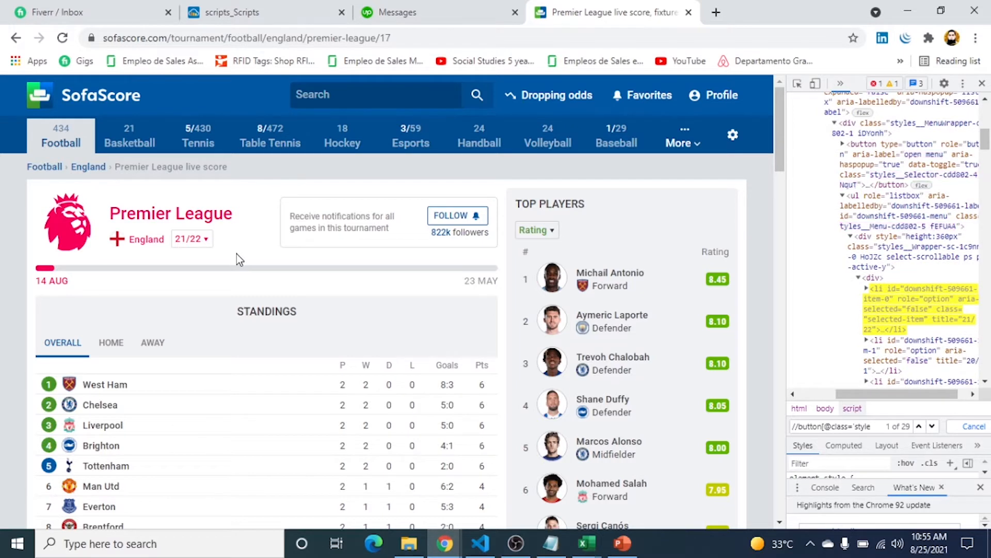
mouse_move(404, 350)
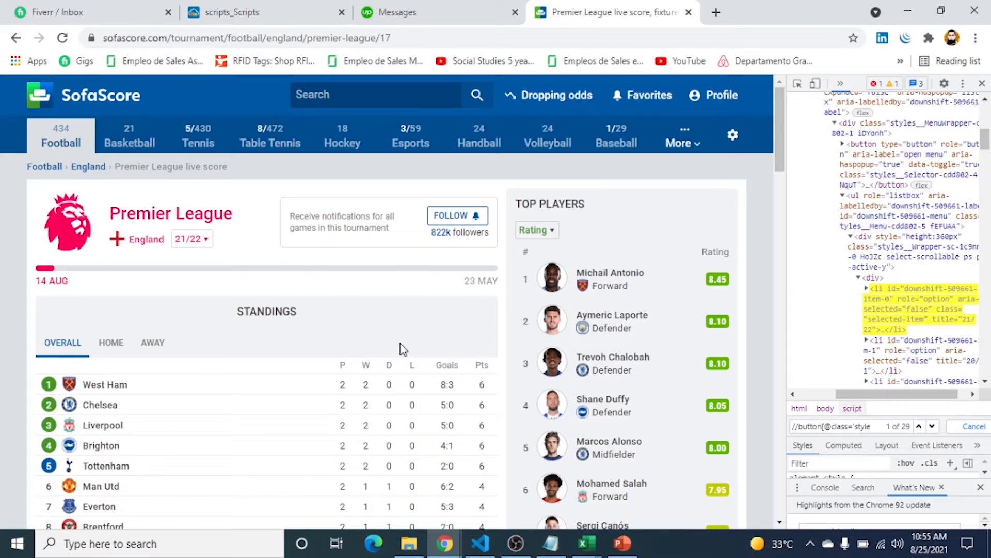
mouse_move(587, 543)
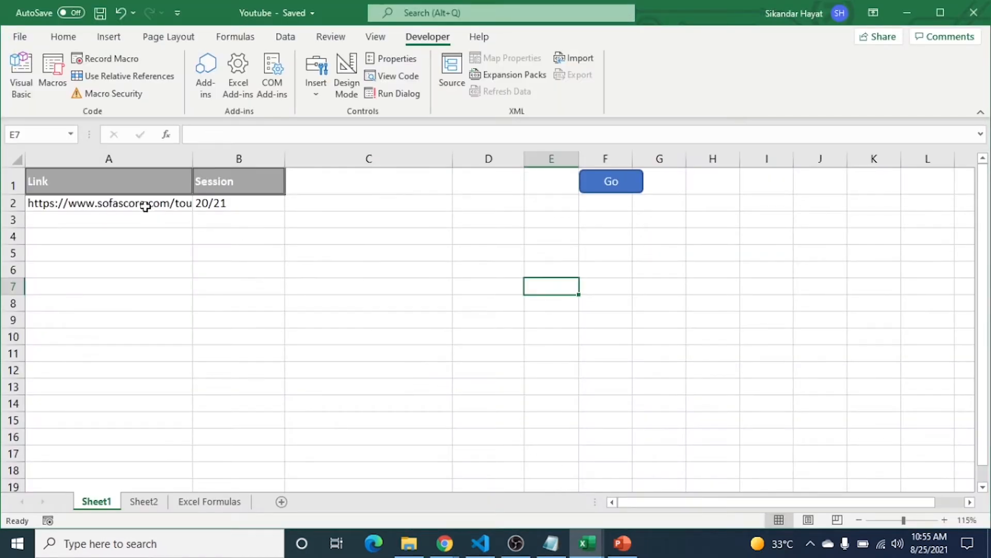
Check cell B2's 20/21 session value in Excel, then run the macro's automated Chrome.
click(108, 204)
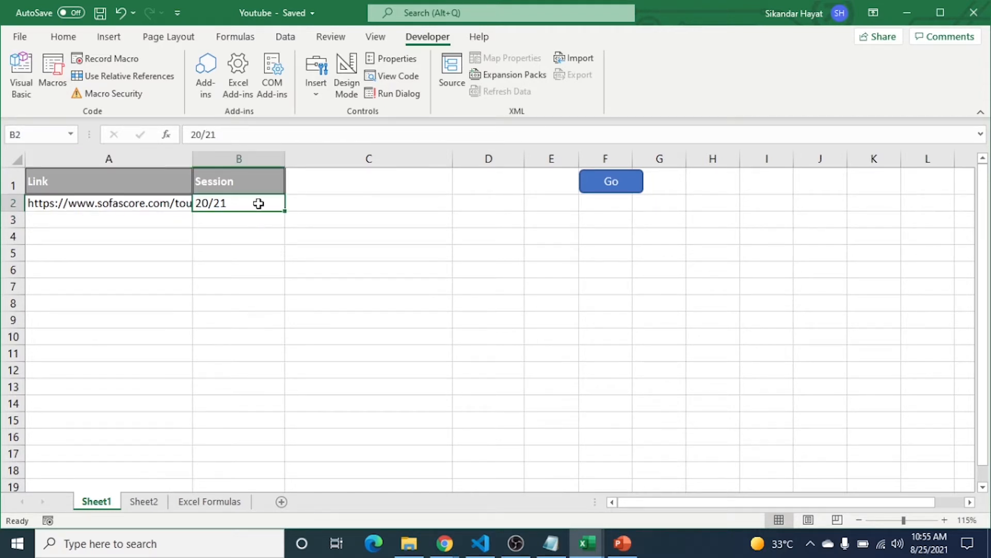
mouse_move(584, 542)
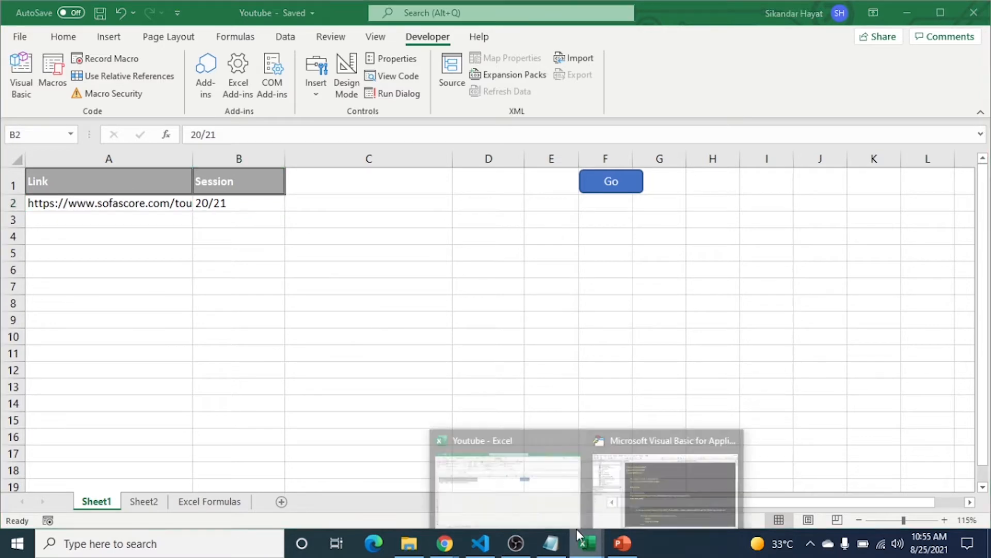
click(664, 480)
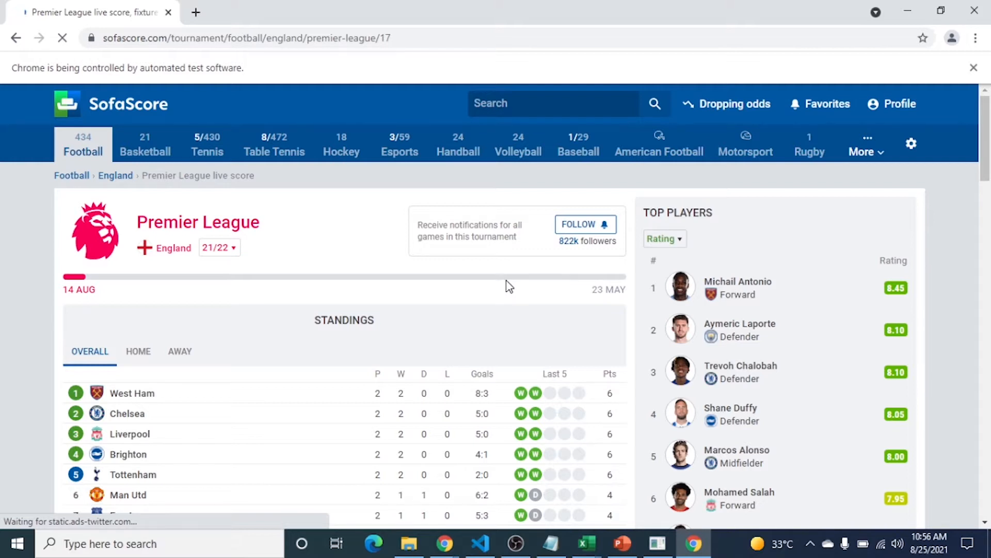
Let the automated Chrome select the 20/21 season, then return to Excel.
click(219, 247)
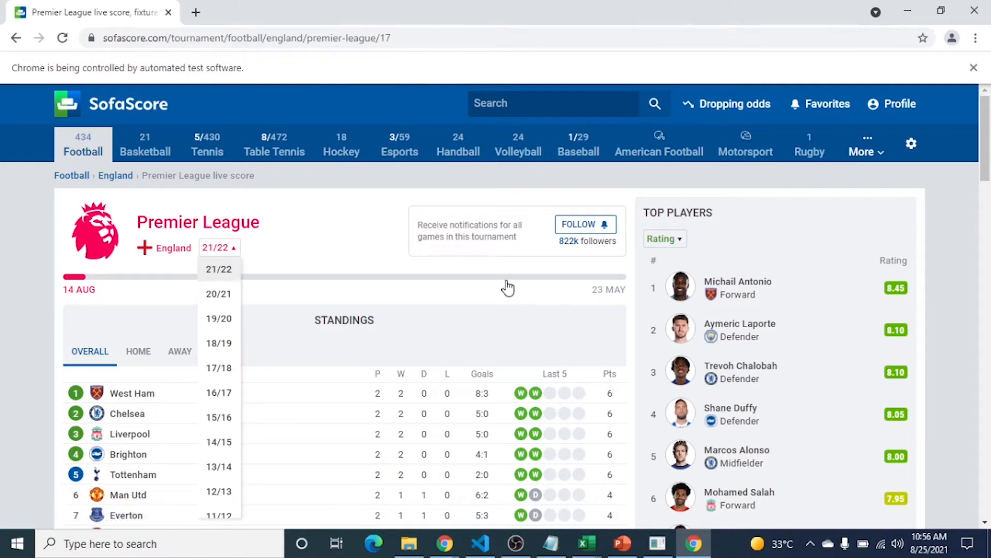
click(218, 293)
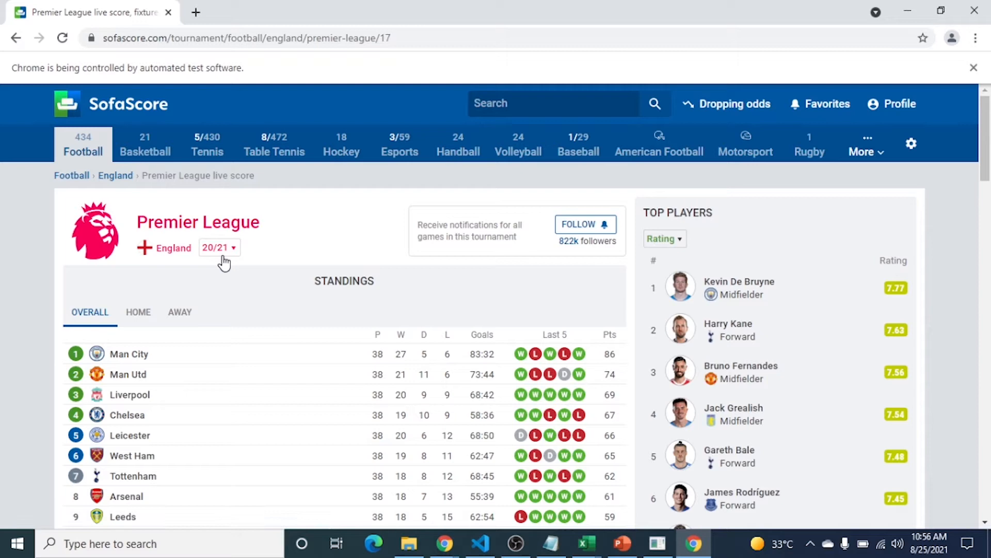
click(585, 545)
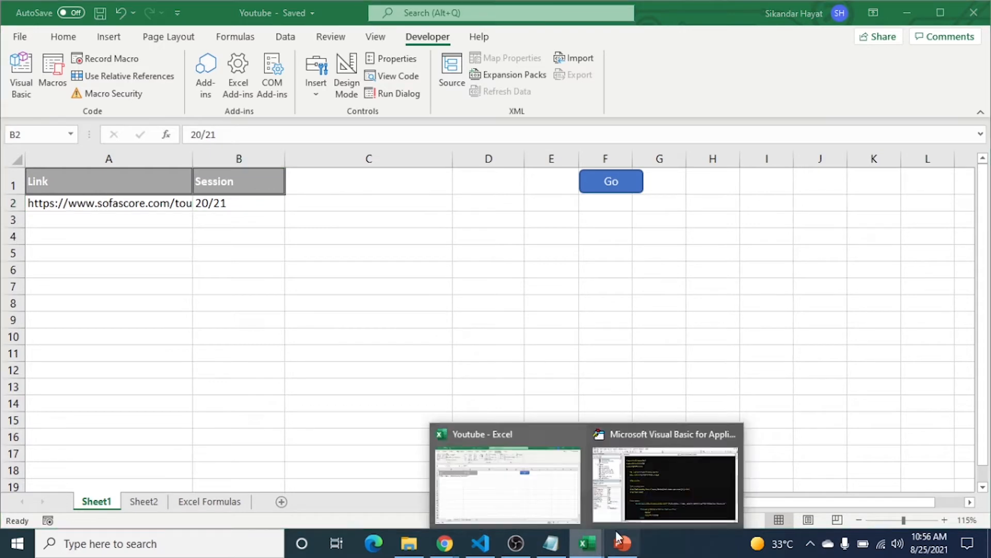
Show the Select_drop_down_Option macro and scroll through its For Each season loop.
click(665, 480)
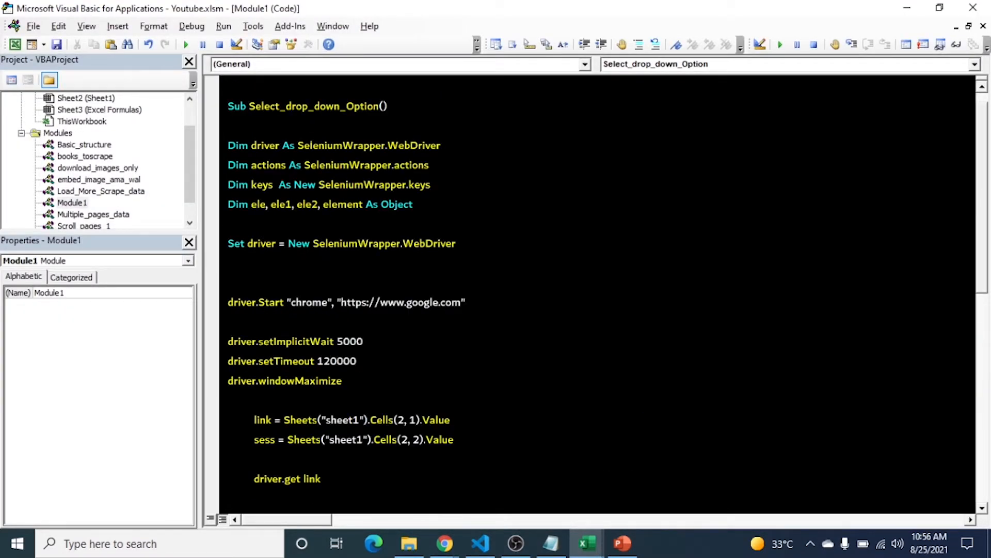
scroll(down, 3)
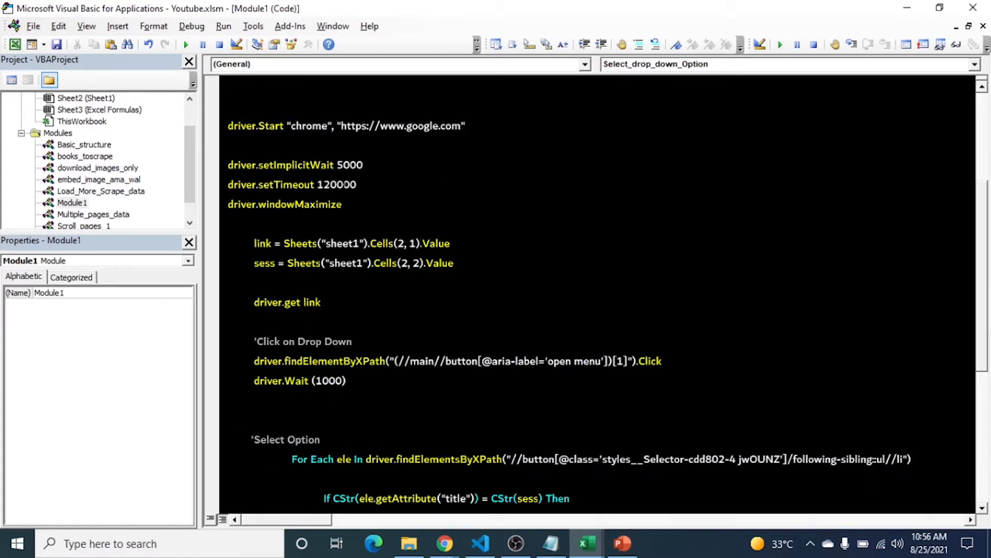
scroll(down, 3)
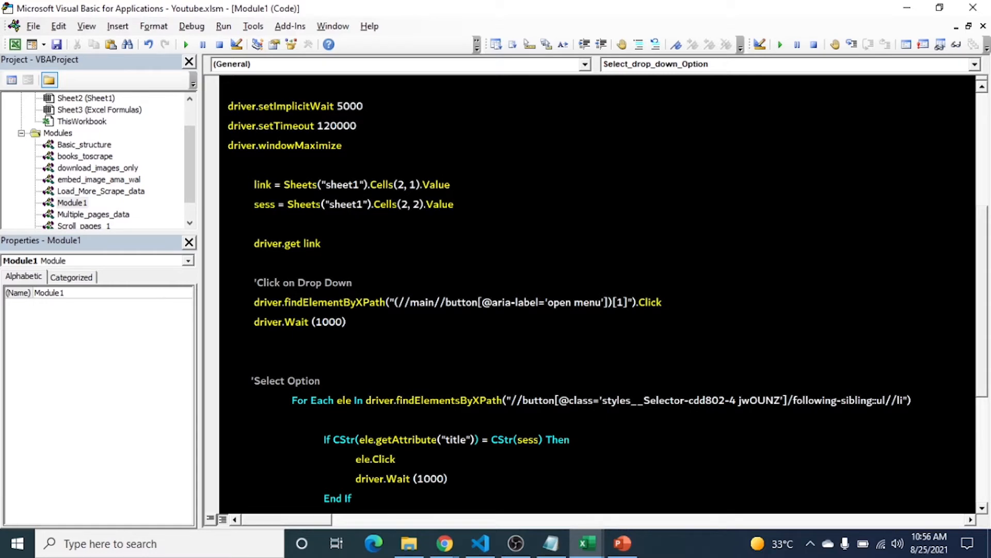
mouse_move(584, 543)
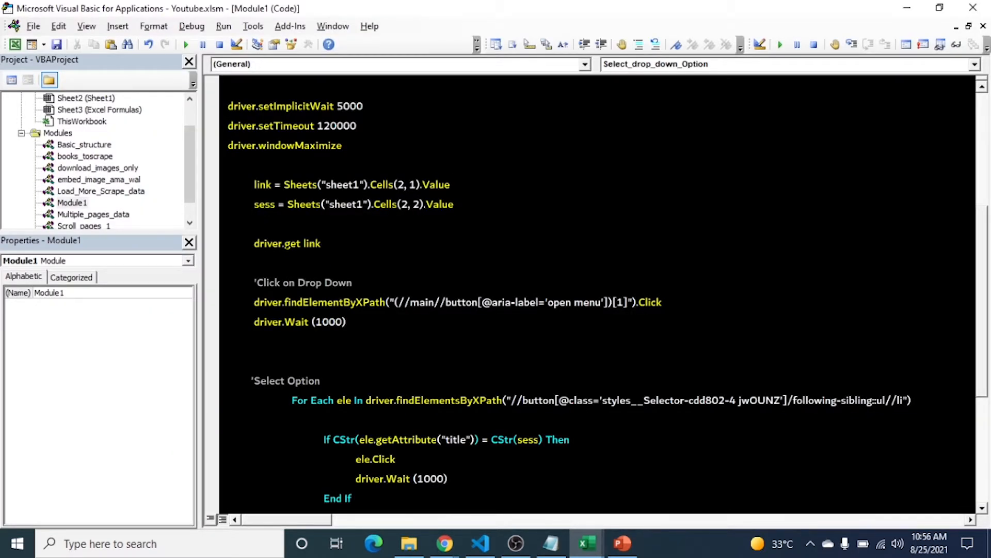
scroll(down, 3)
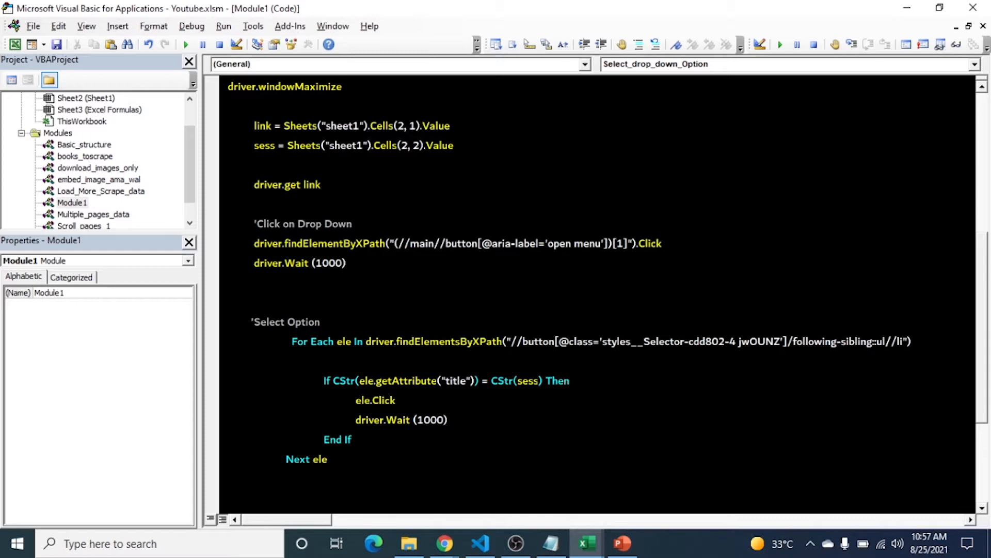
Review the dropdown's li option elements in DevTools, then return to the macro code.
click(444, 543)
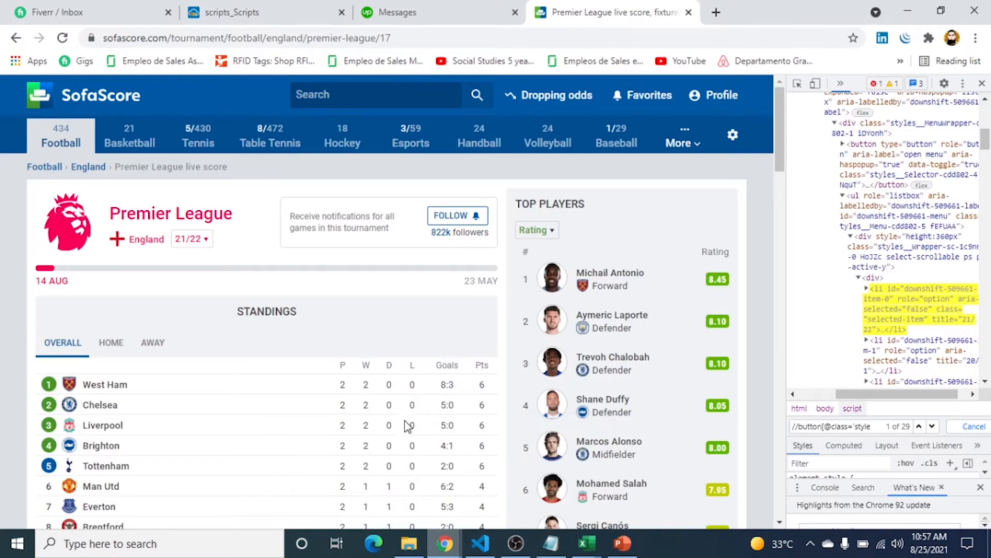
click(192, 238)
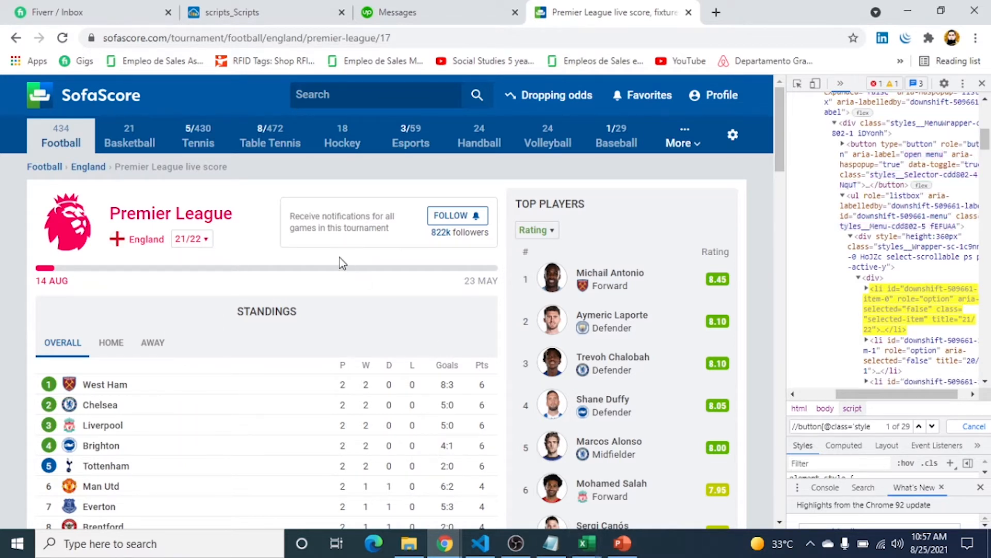
mouse_move(335, 276)
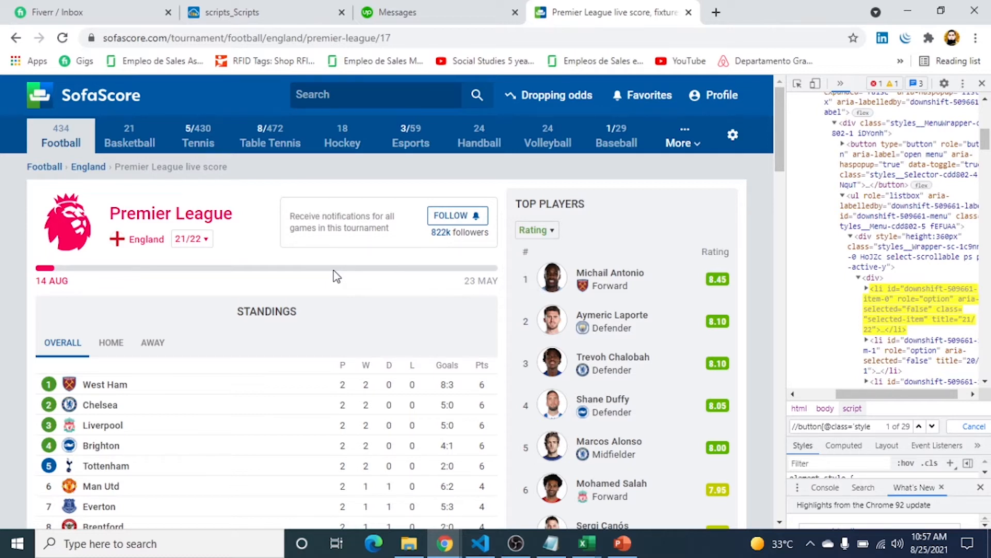
click(584, 543)
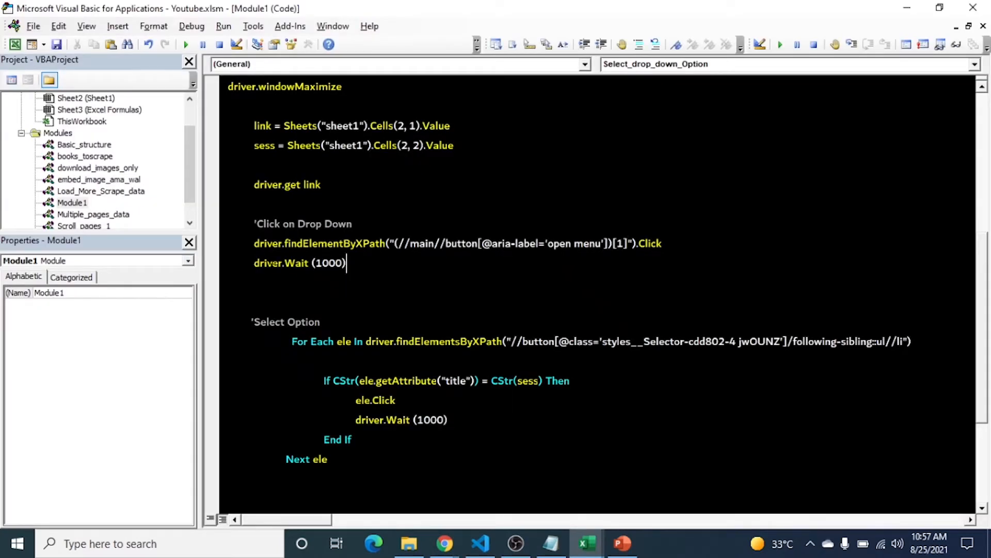
mouse_move(444, 543)
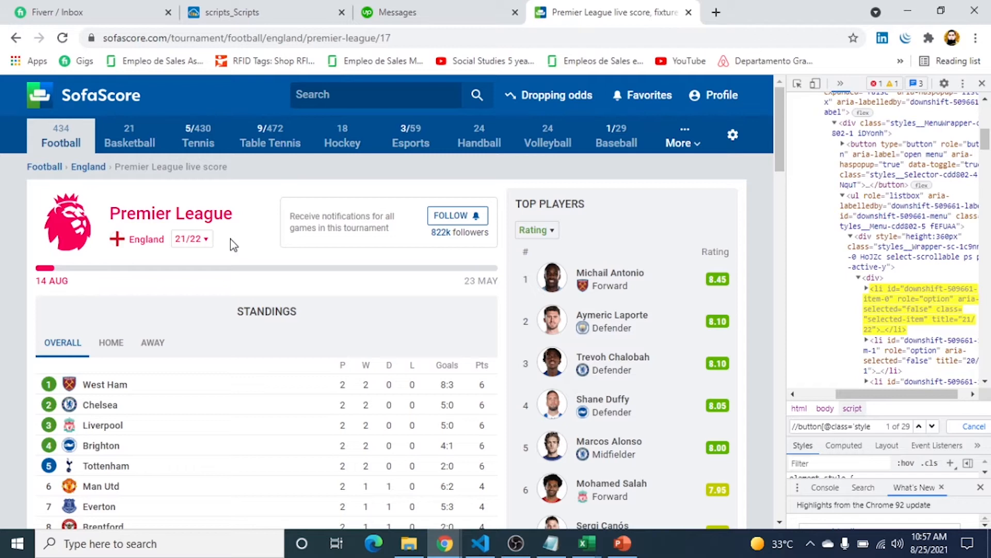
mouse_move(550, 489)
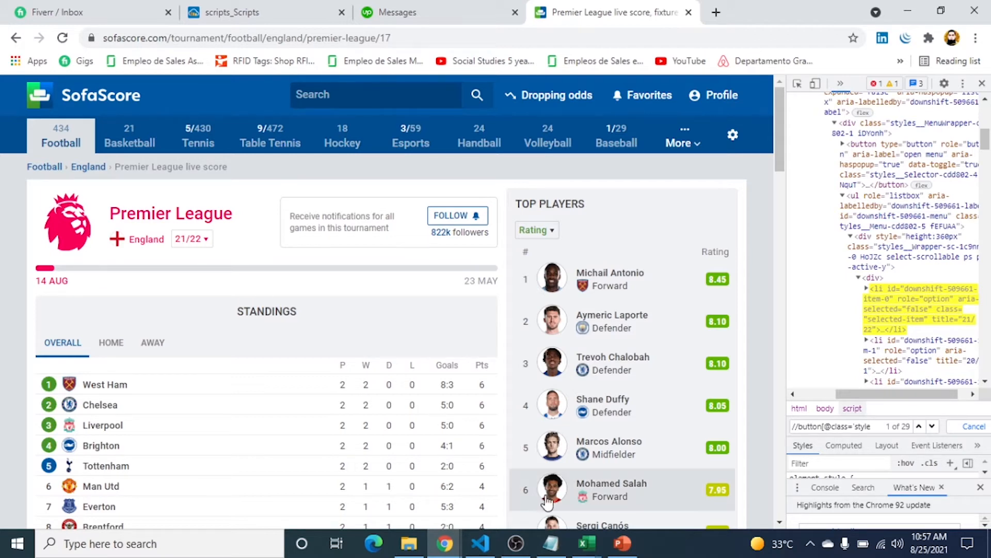
Point out the button class in the option XPath, then show its 29-element search in Chrome.
click(584, 544)
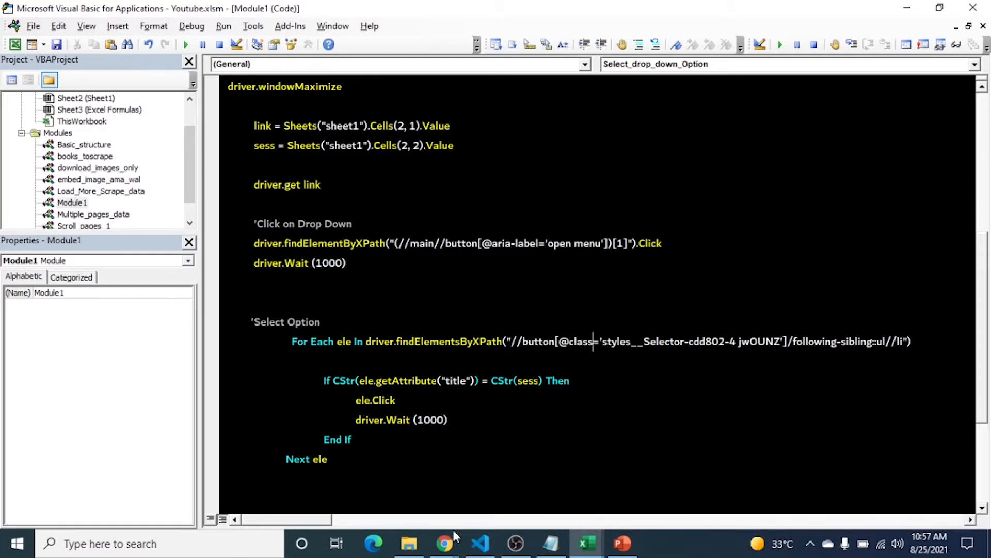
click(444, 543)
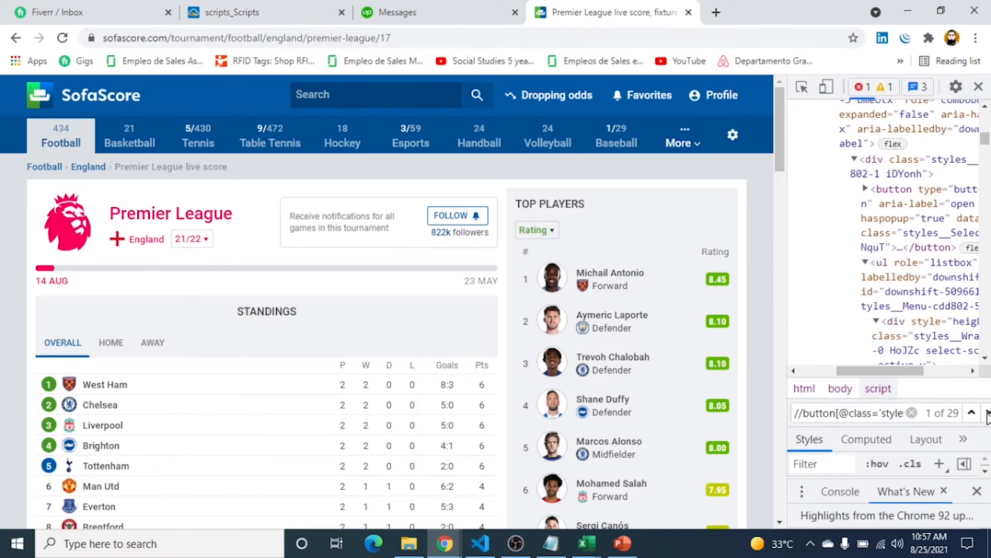
Step through the XPath's li option matches in DevTools, then bring up the Drop Down Option slides.
click(191, 238)
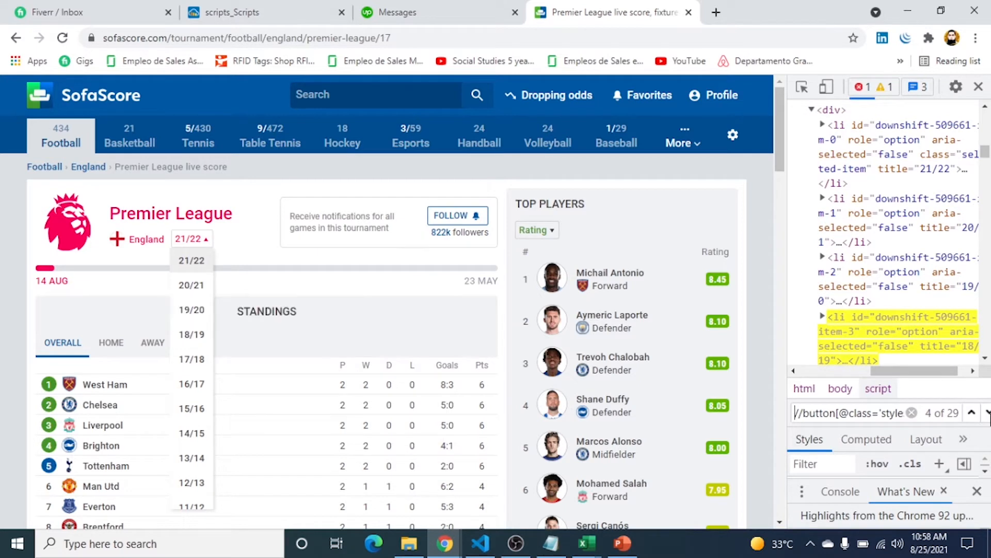
mouse_move(990, 334)
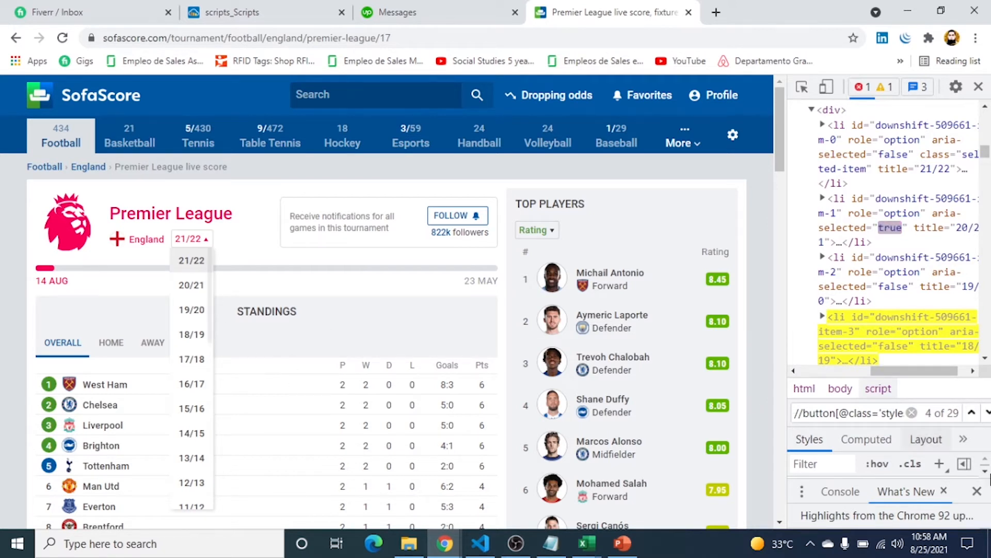
mouse_move(191, 359)
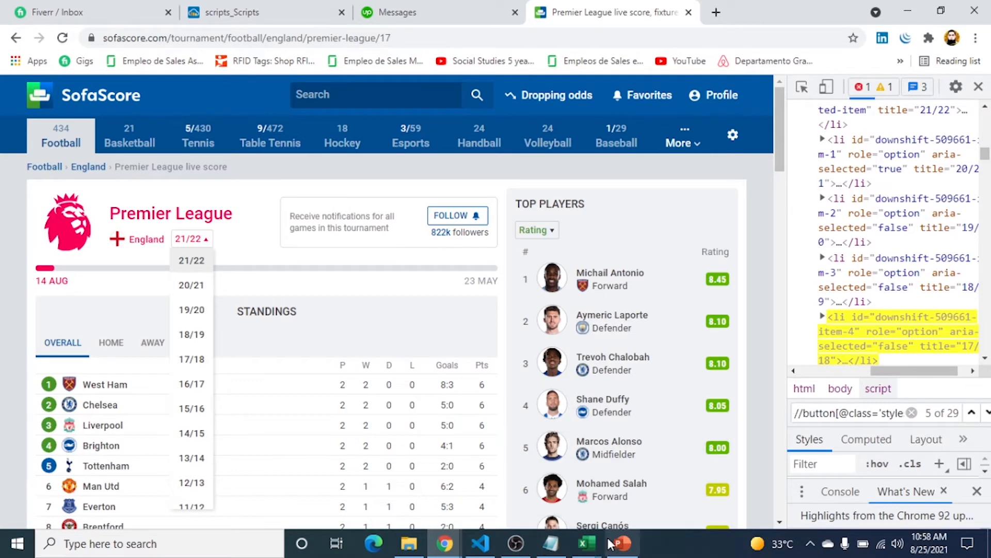
click(585, 548)
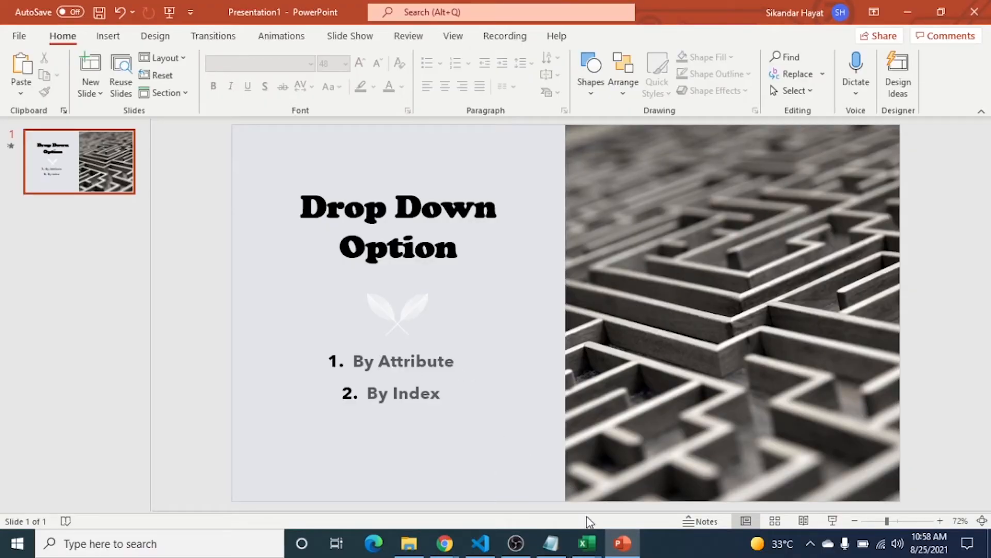
Show the slide listing By Attribute and By Index, then return to the macro code.
click(585, 544)
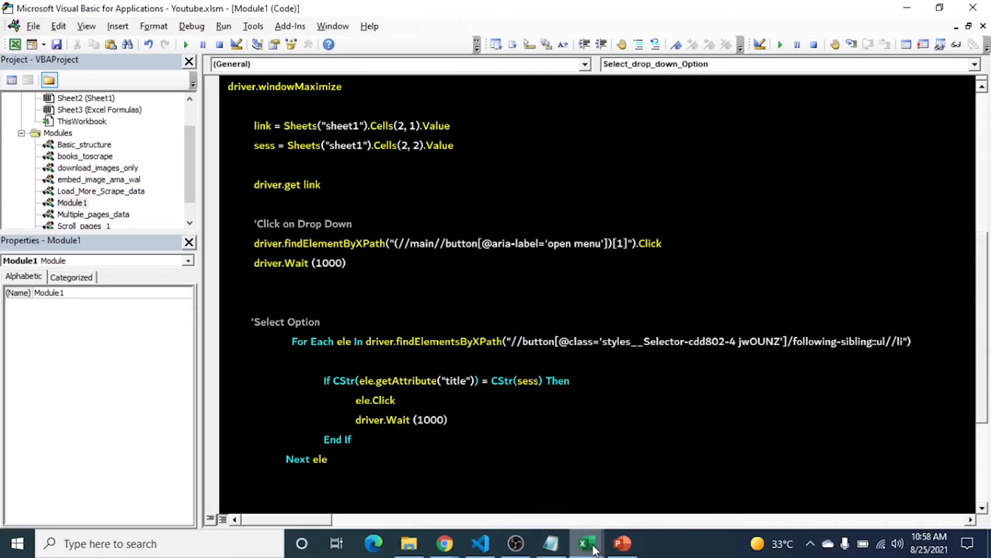
Draft a 'GoTo nxt' exit with an nxt: label after driver.Wait, then remove it, leaving a blank line.
click(587, 543)
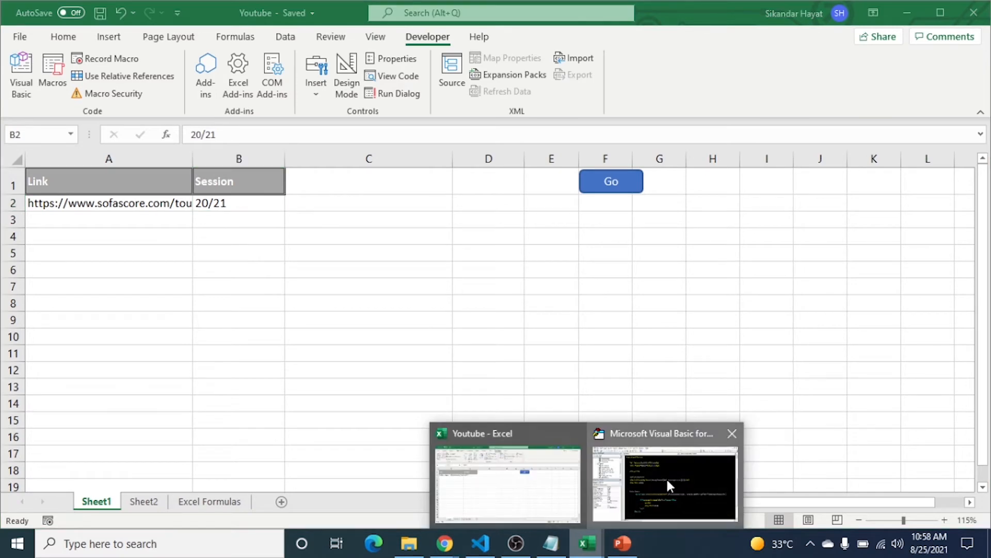
click(664, 483)
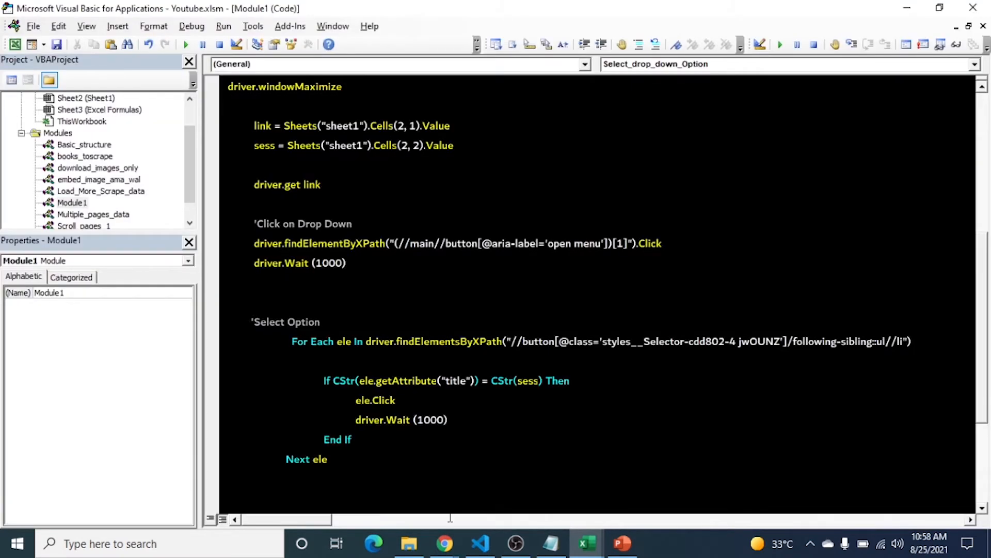
click(444, 543)
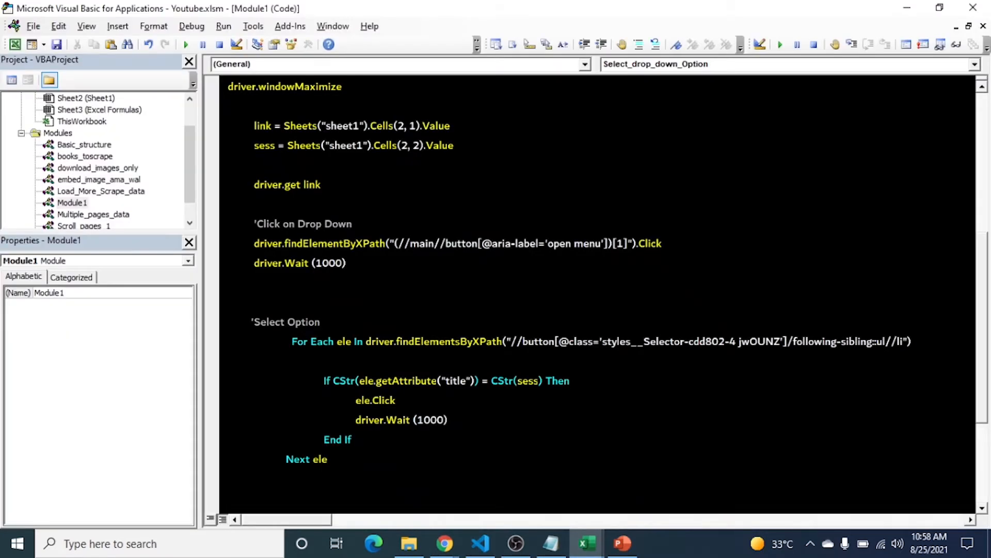
click(397, 400)
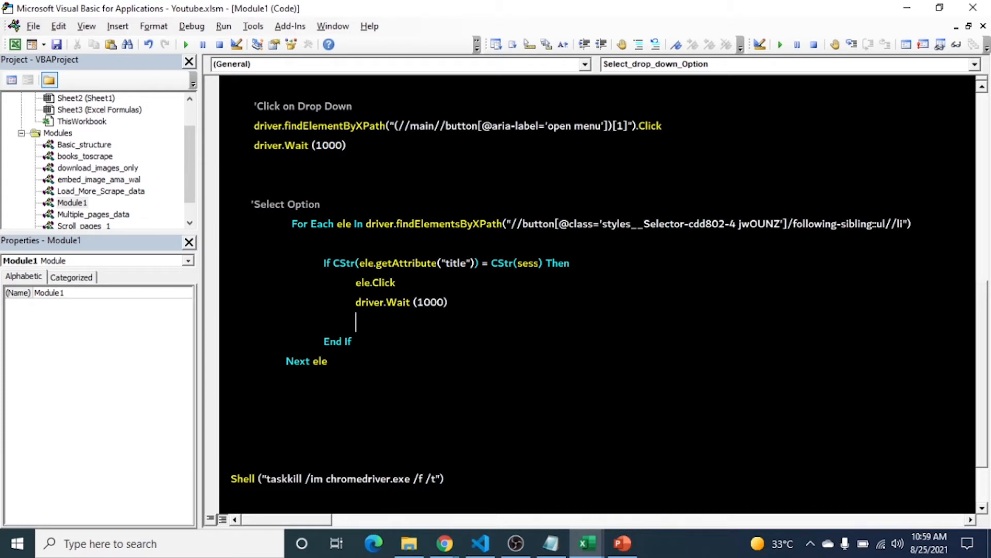
text(goto)
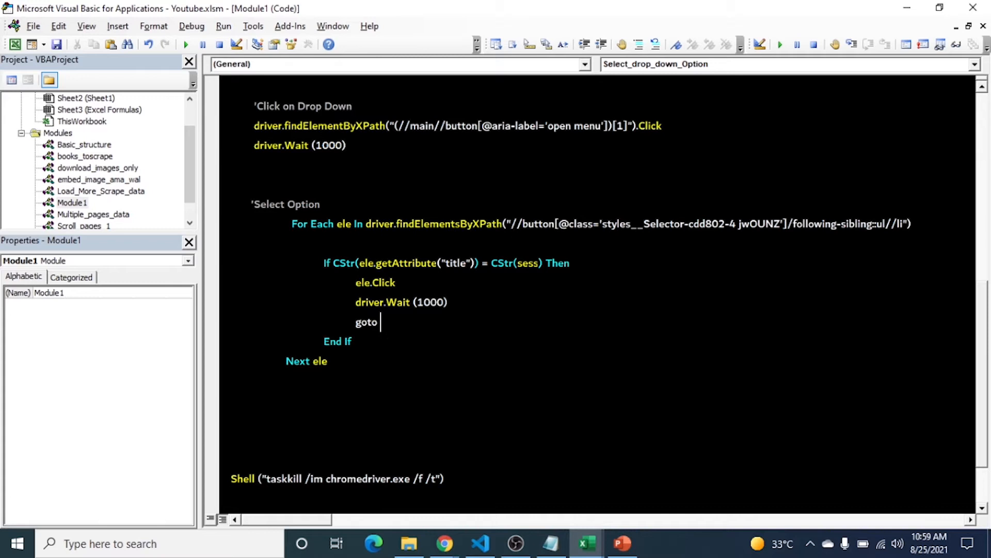
text(nxt)
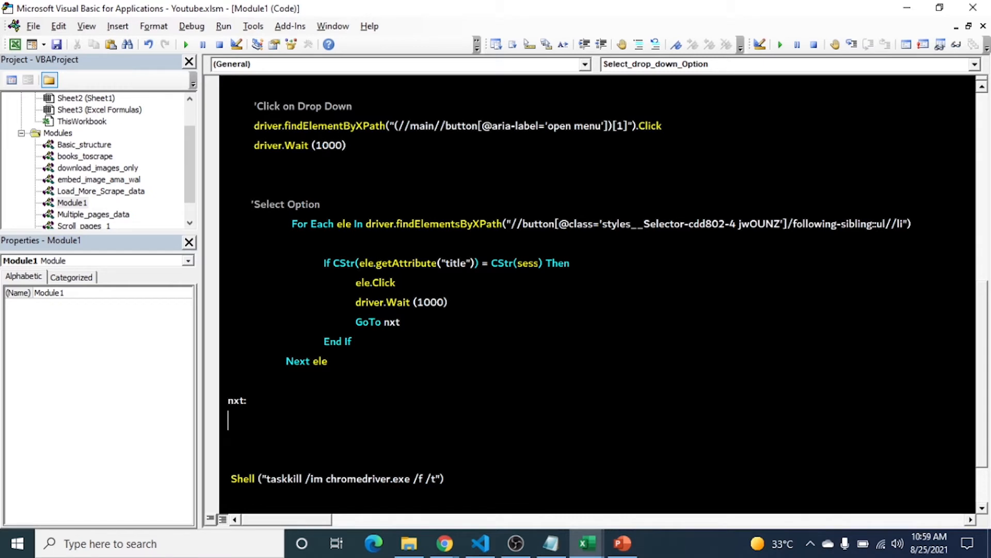
key(Delete)
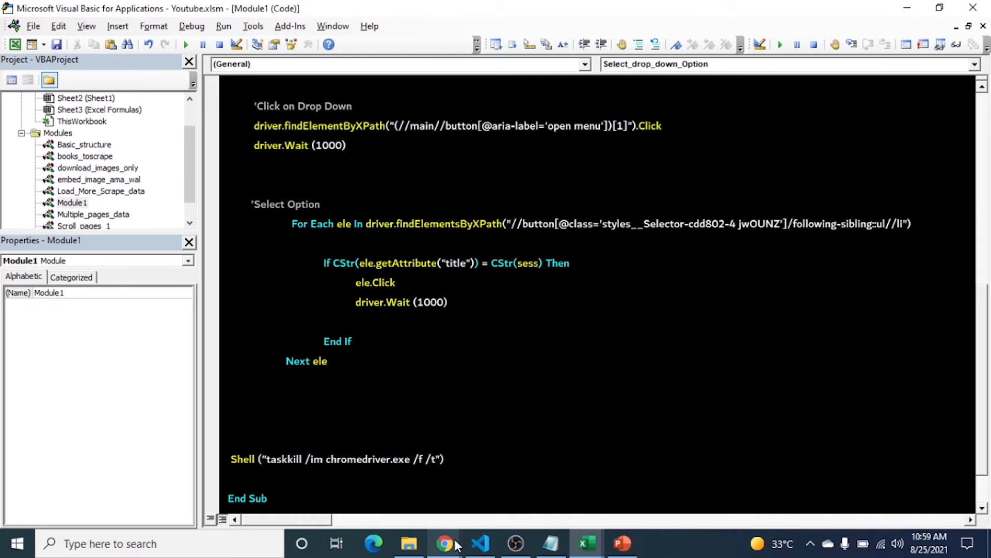
On the Facebook signup page, expand the birthday month select in DevTools to show its numbered options.
click(444, 543)
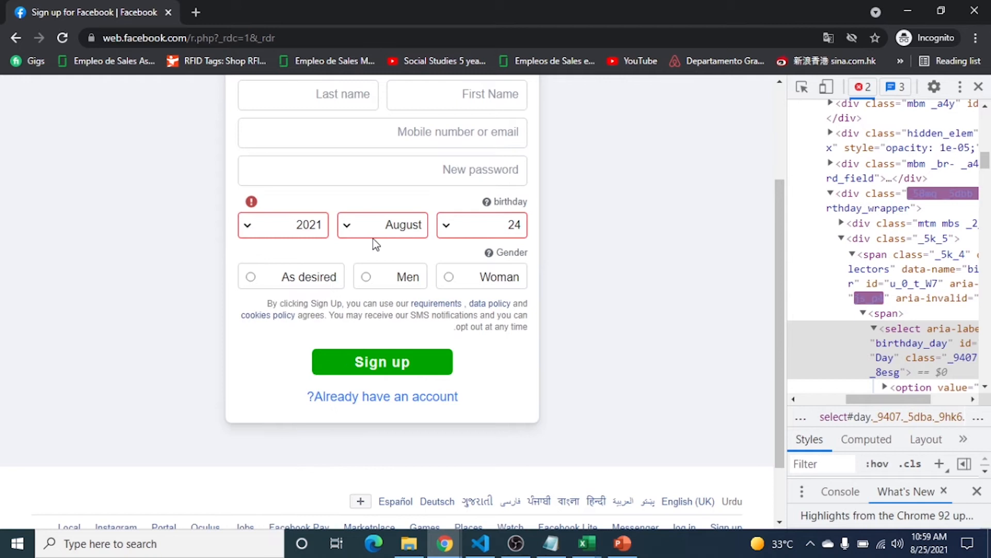
click(382, 224)
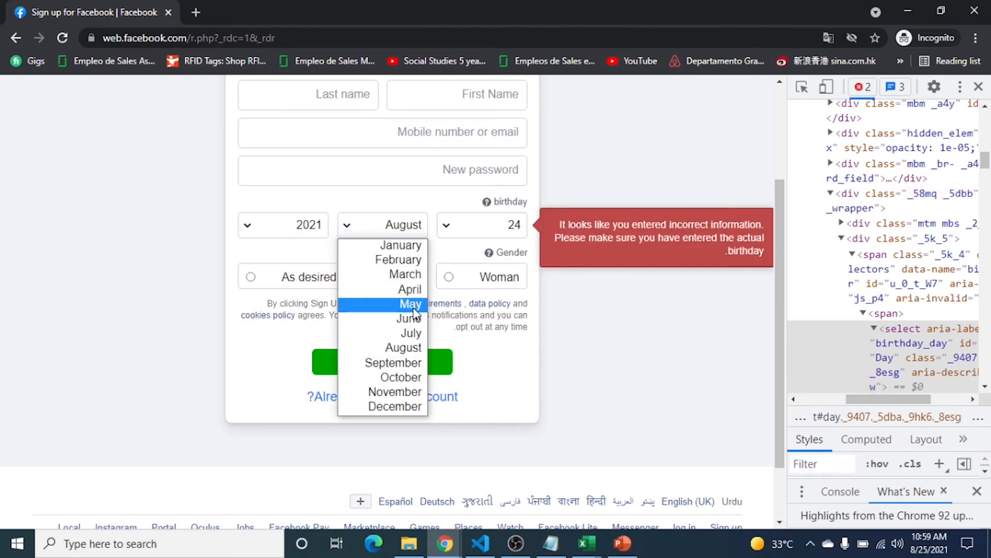
mouse_move(399, 245)
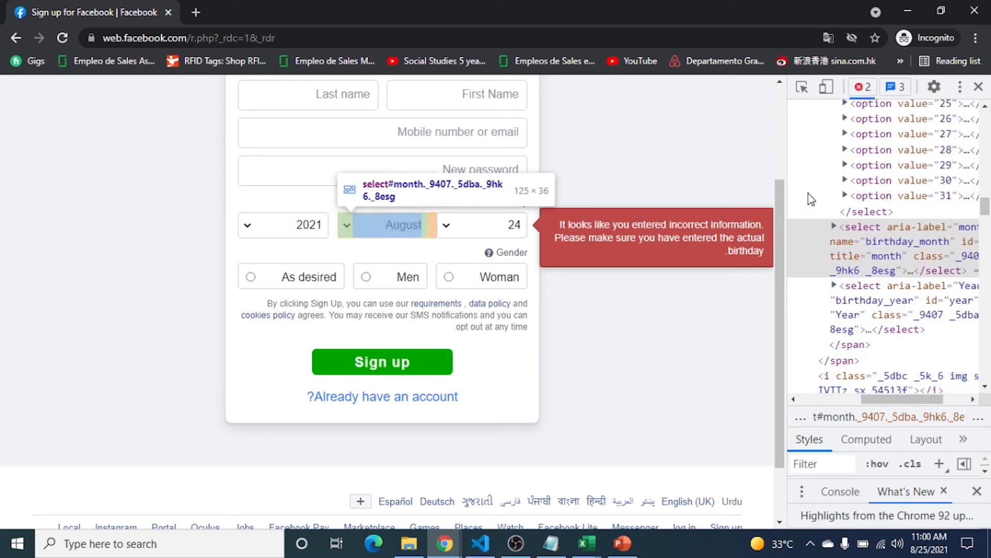
click(833, 226)
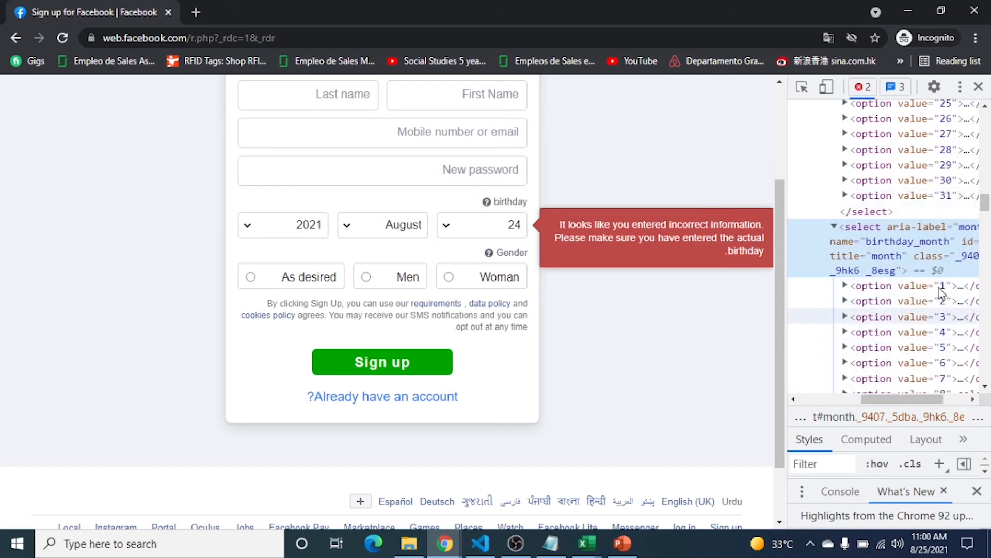
scroll(down, 3)
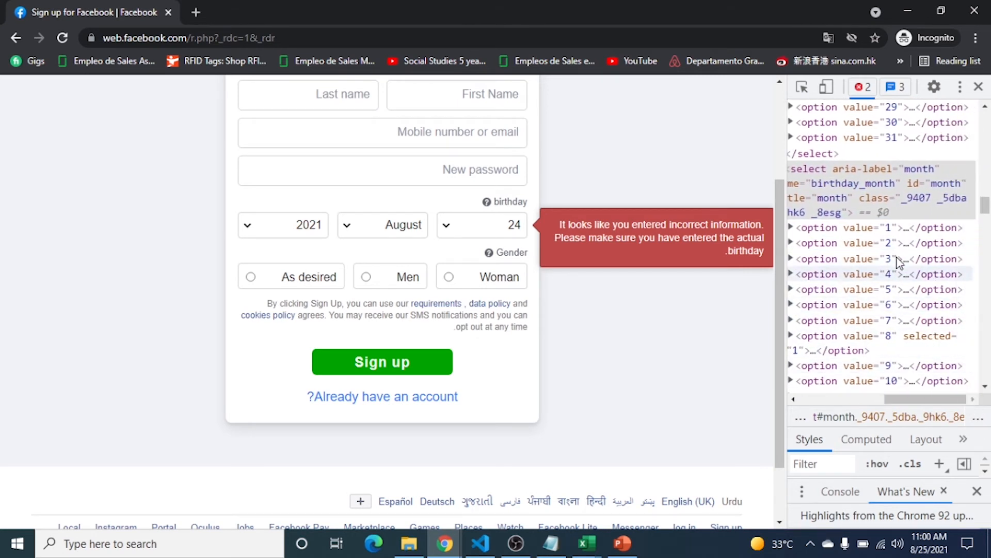
mouse_move(881, 227)
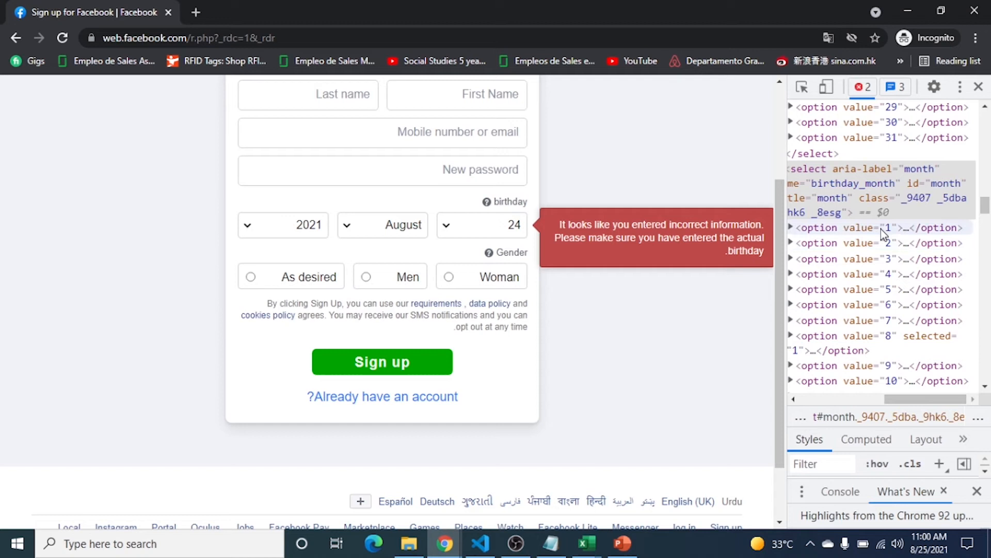
mouse_move(738, 281)
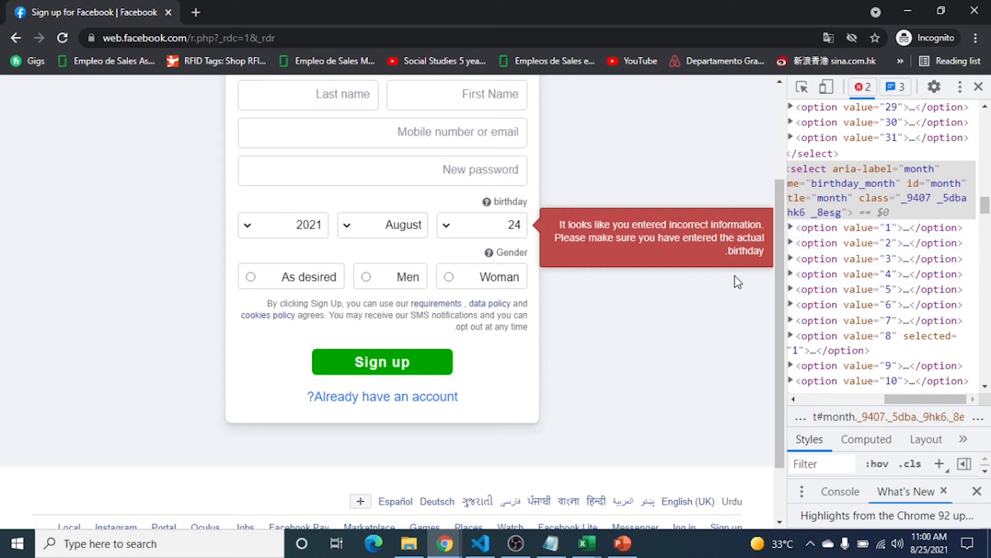
mouse_move(357, 237)
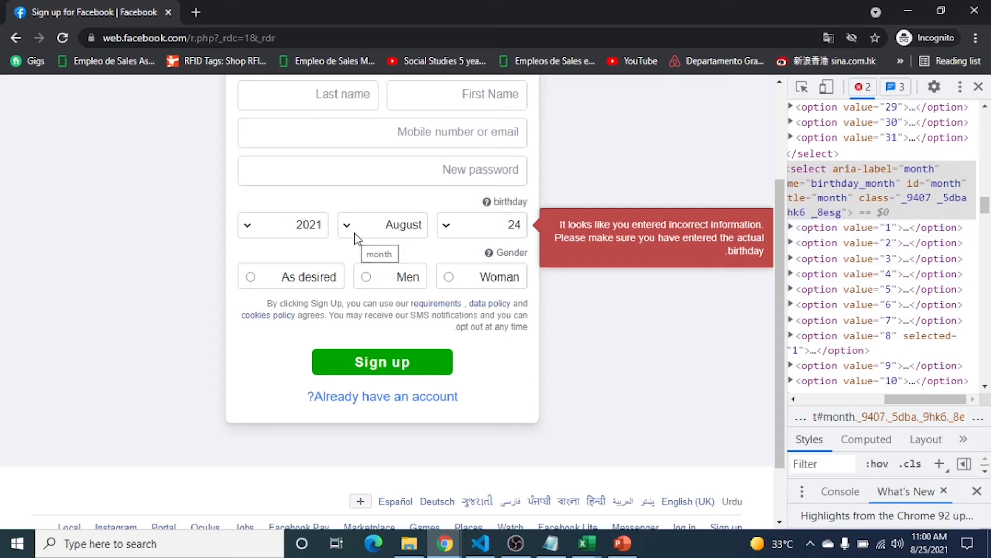
mouse_move(352, 234)
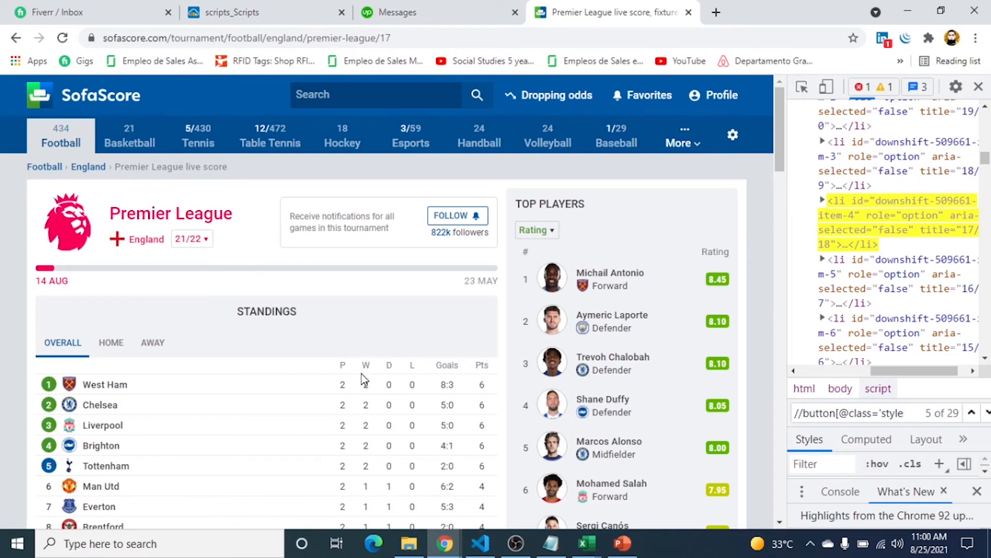
Reveal the Premier League season list in SofaScore to check the order of its entries.
click(585, 544)
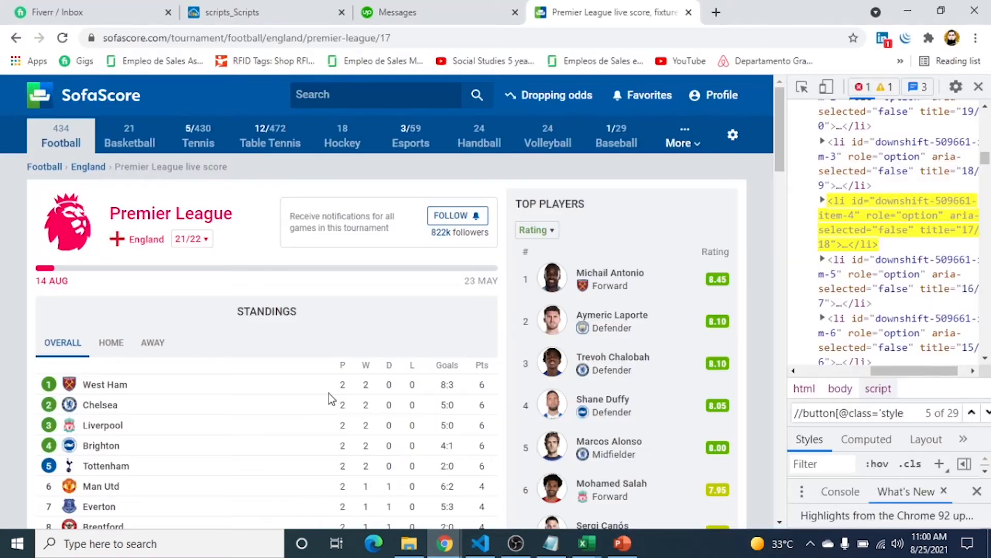
click(190, 239)
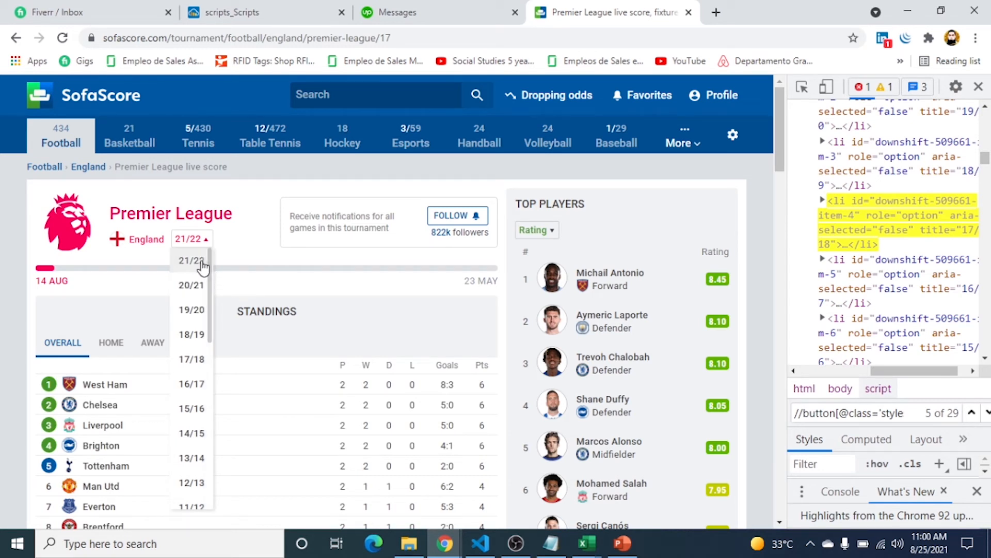
mouse_move(972, 412)
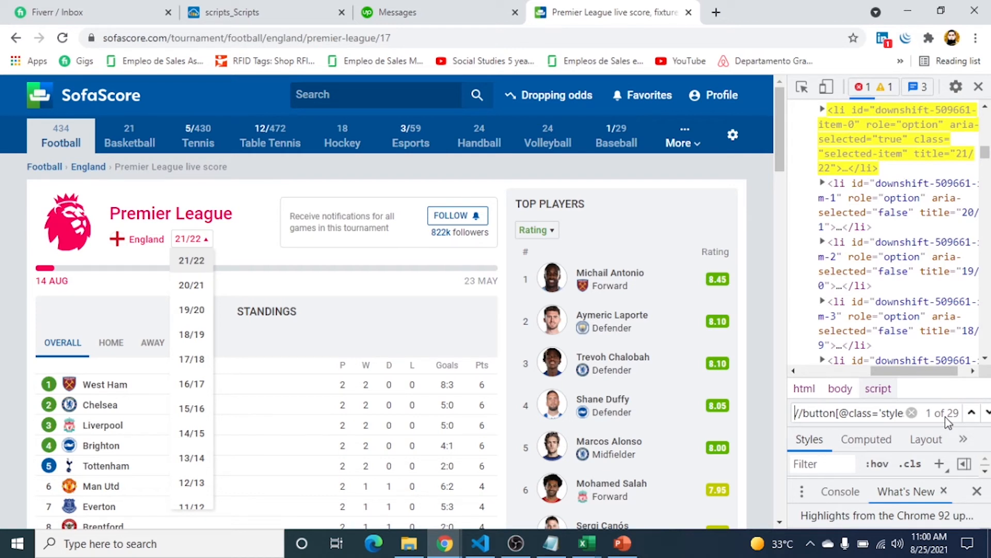
mouse_move(695, 392)
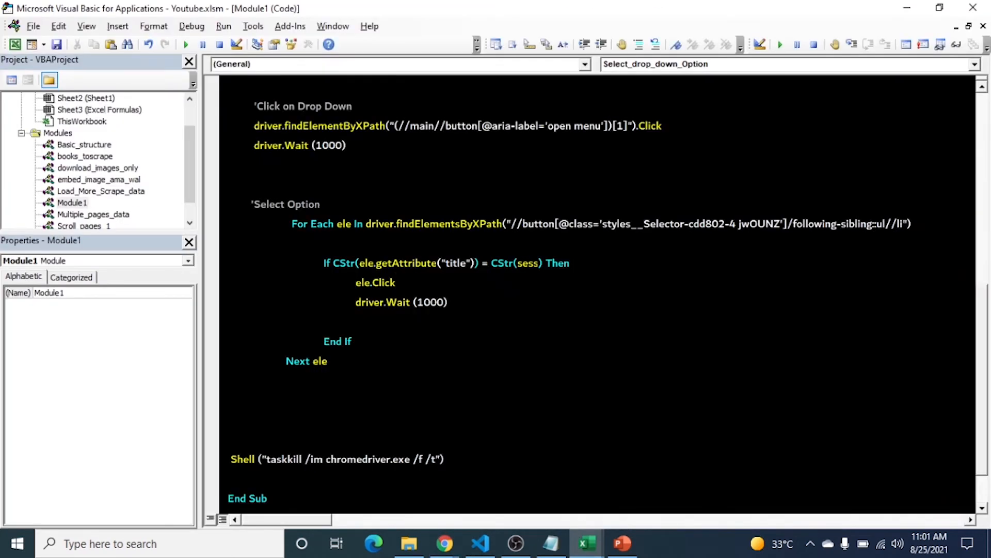
Add trig = 0 before the loop, trig = trig + 1 inside it, and make the If test trig = 2.
scroll(down, 3)
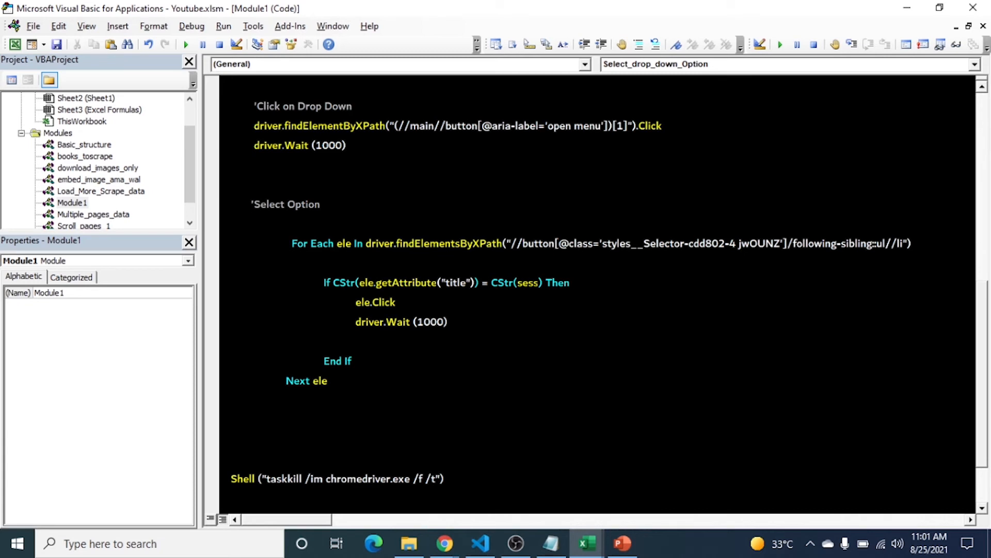
click(257, 223)
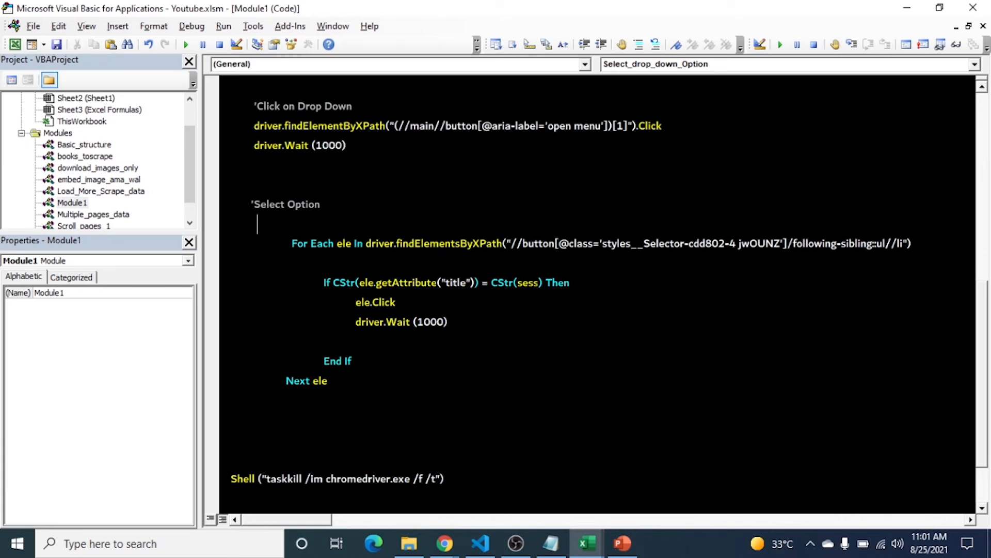
text(trig)
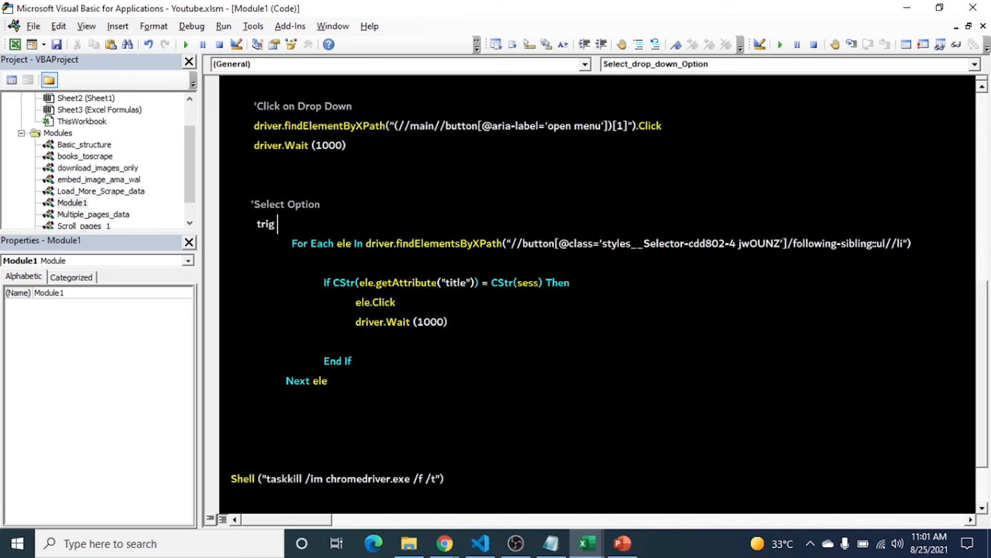
text(= 0)
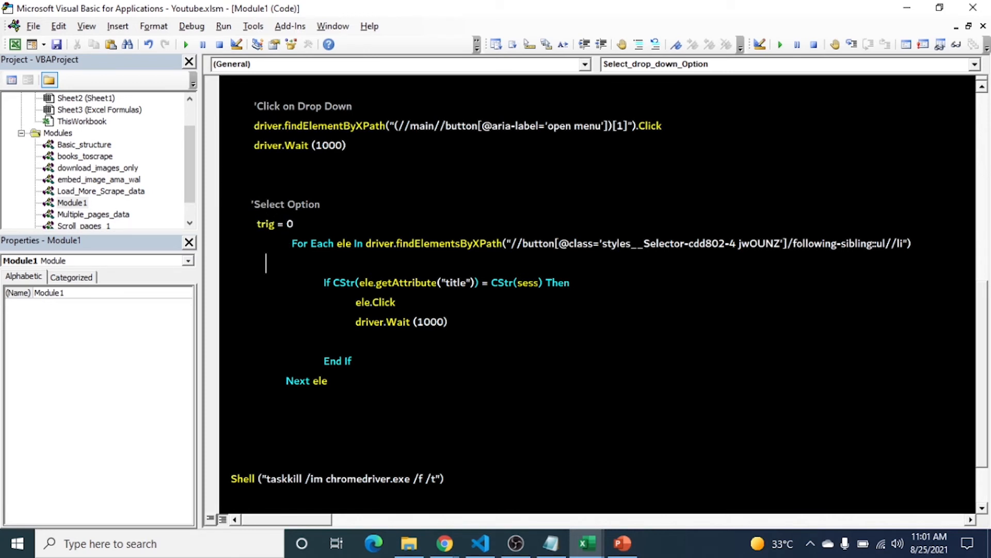
text(trig)
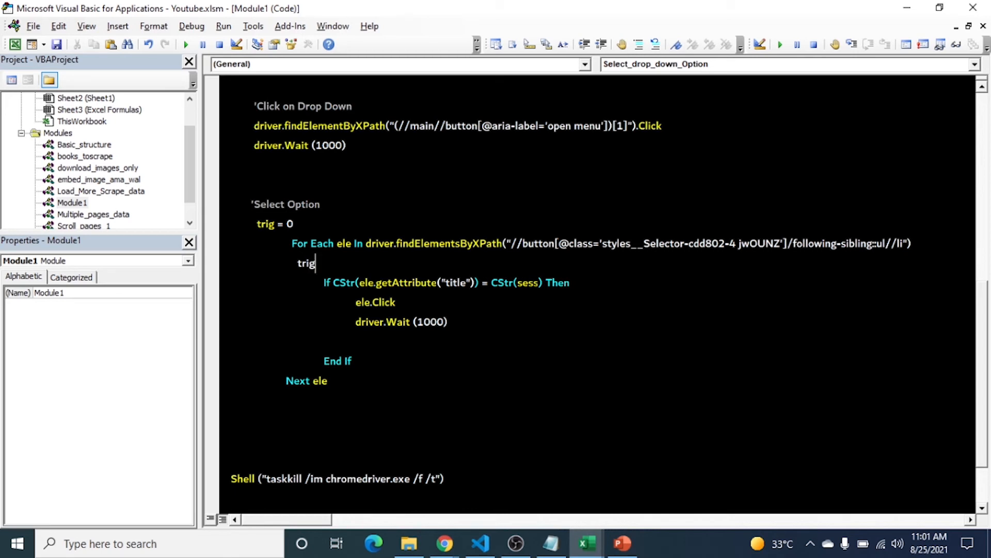
text(= trig)
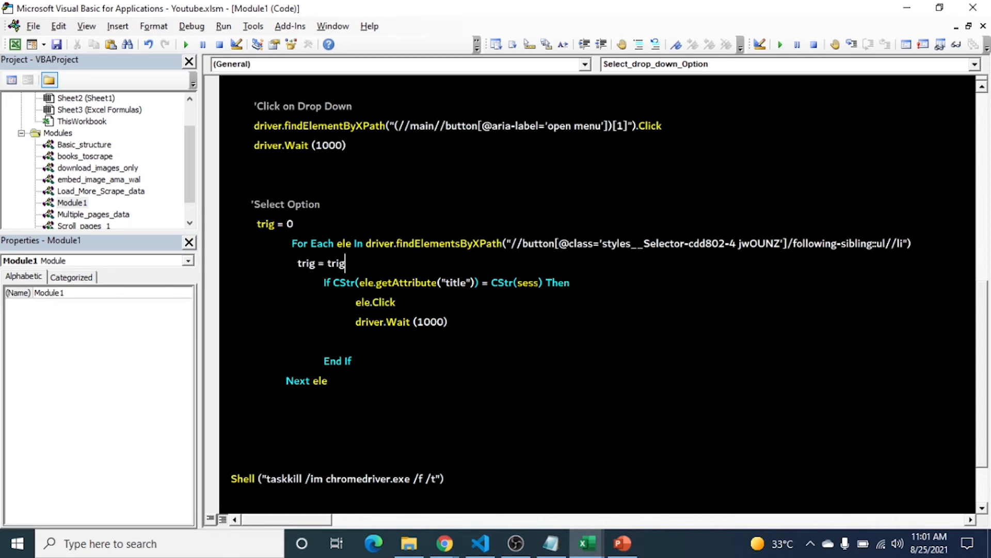
text(+ 1)
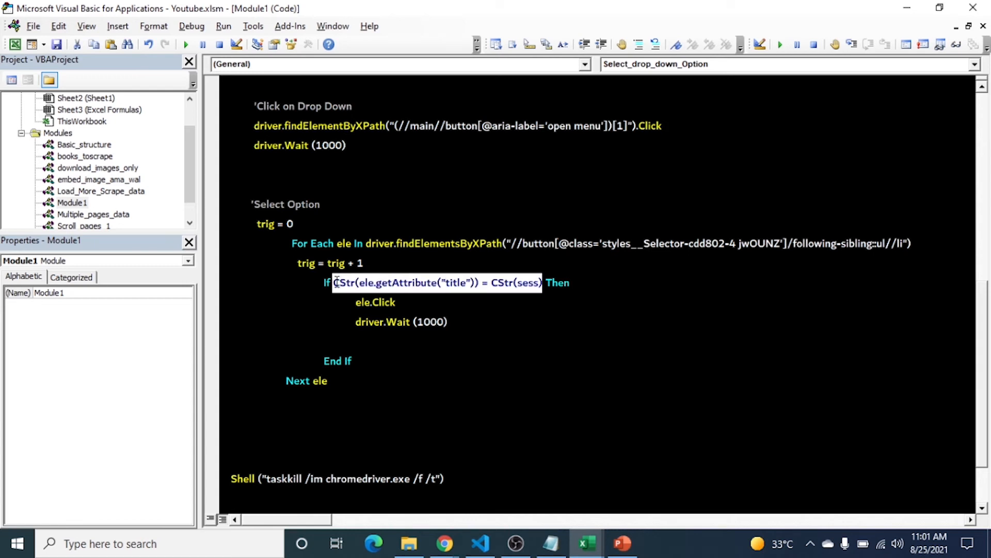
text(trig Then)
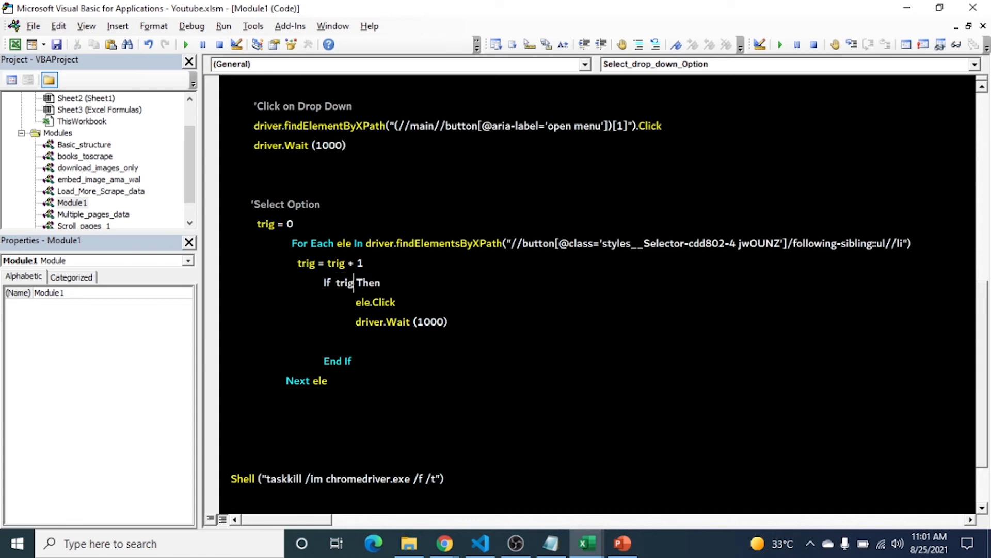
text(= 2)
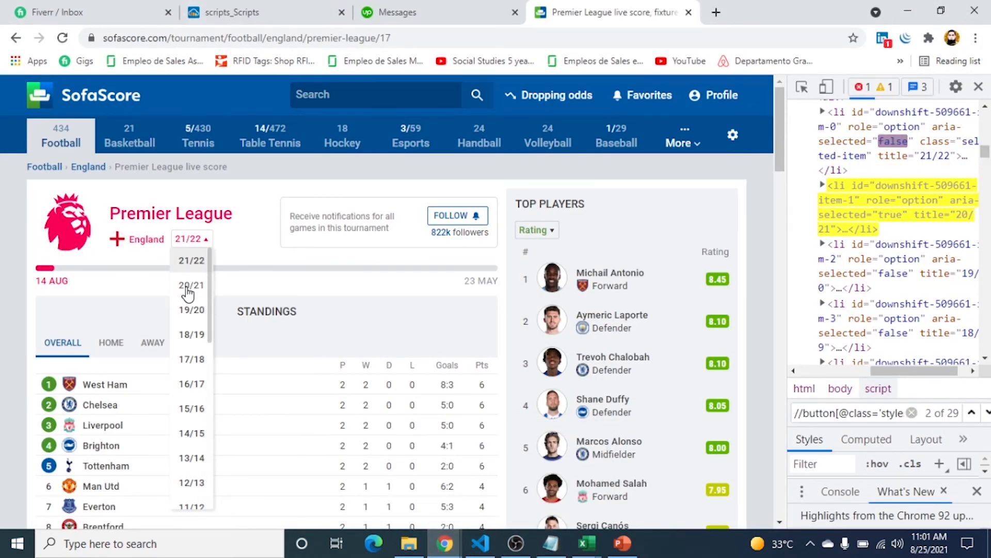
Check in DevTools that the second li of the season dropdown is titled 20/21.
click(586, 543)
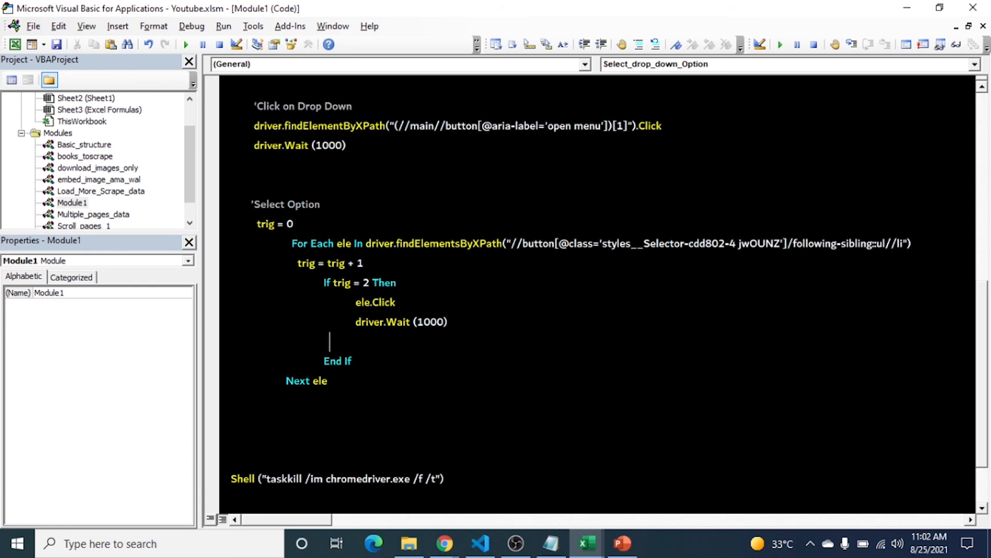
Add GoTo nxt inside the If block and the nxt: label after Next ele.
text(got)
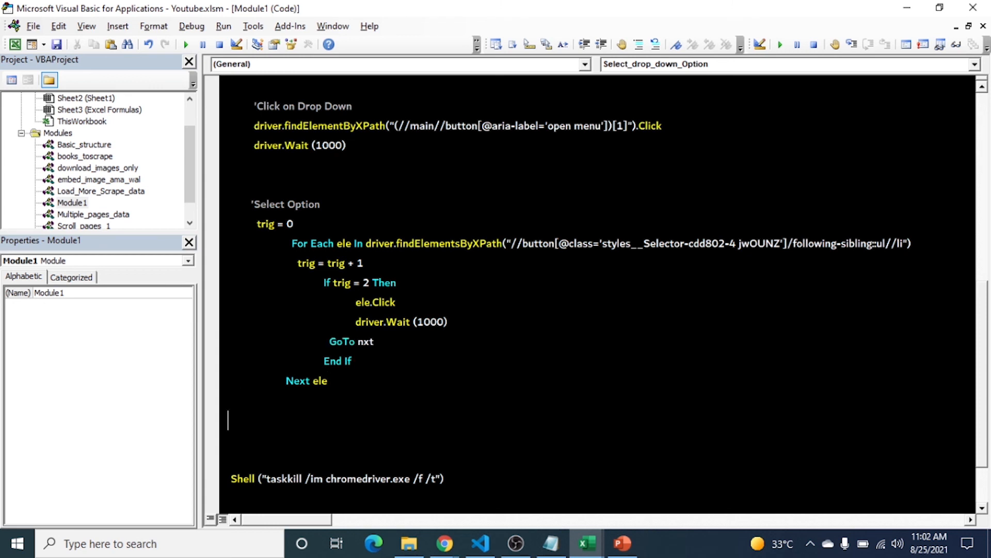
text(nxt:)
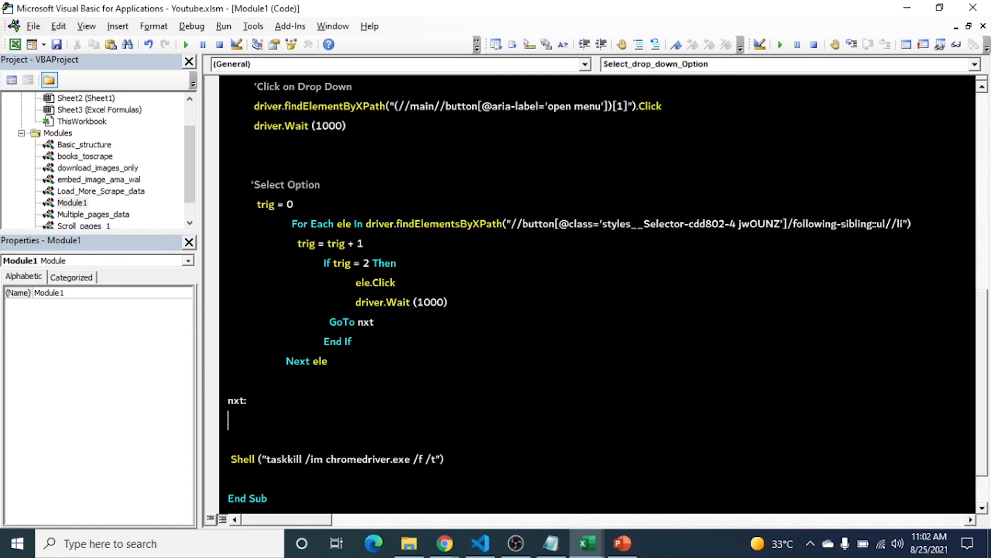
mouse_move(186, 44)
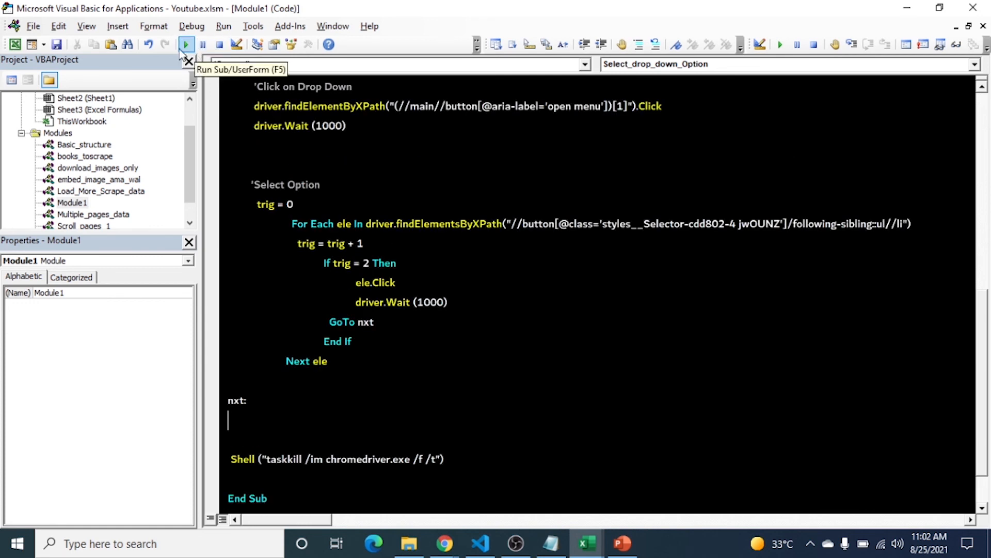
Run the macro so Chrome loads SofaScore and switches the Premier League page to 20/21.
click(186, 45)
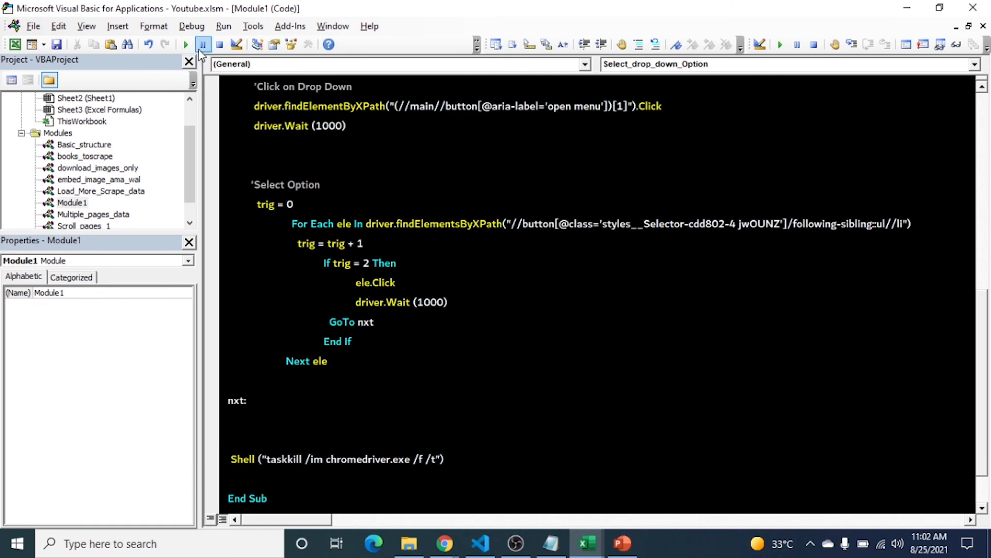
click(185, 44)
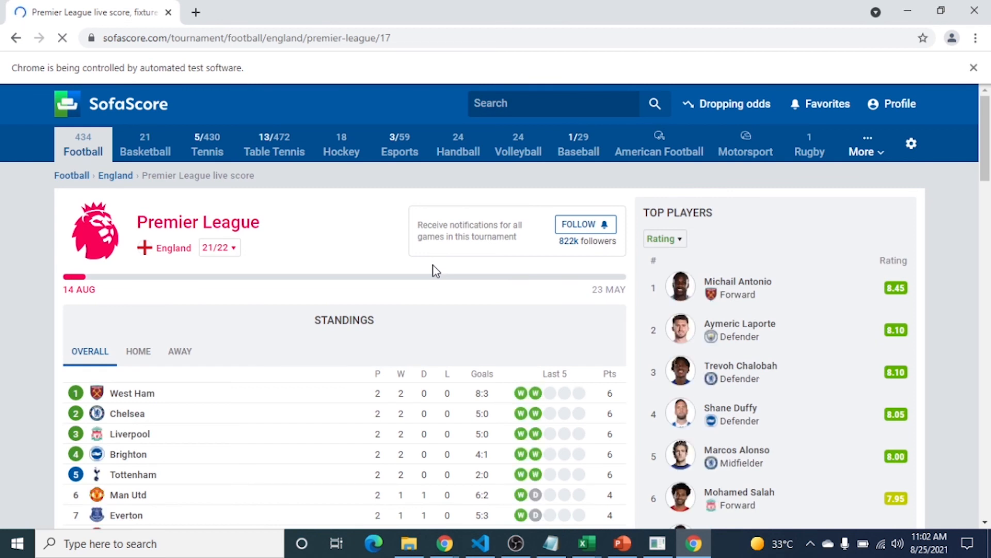
click(219, 247)
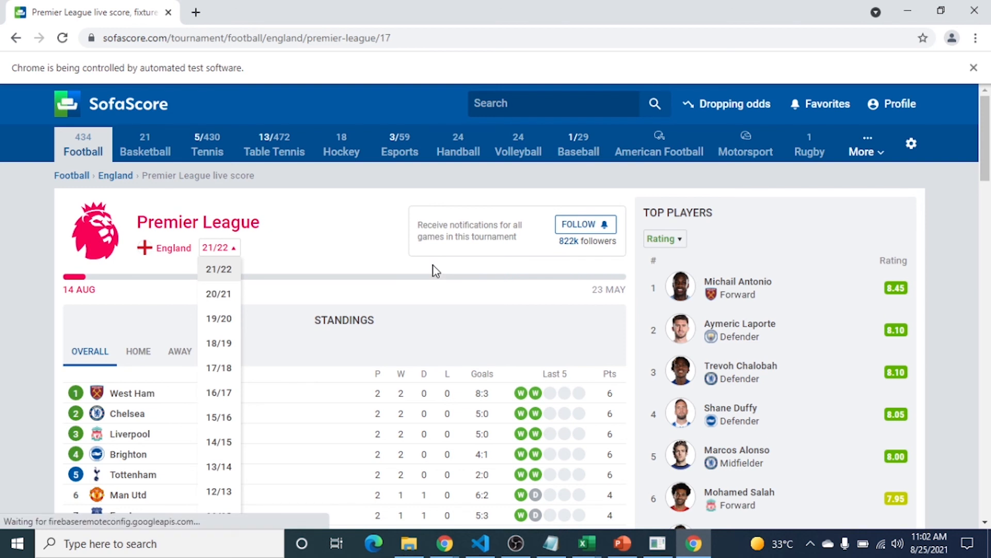
click(218, 293)
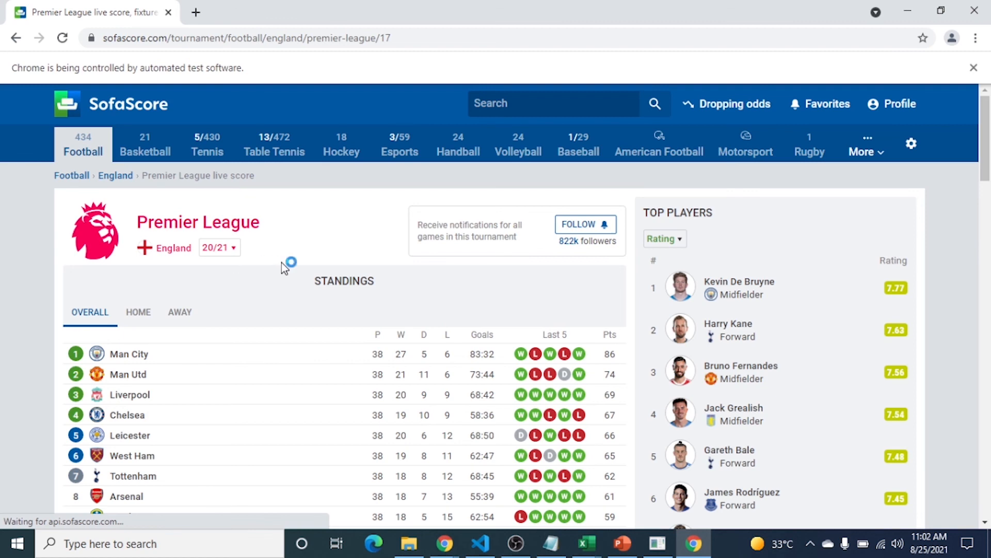
click(585, 548)
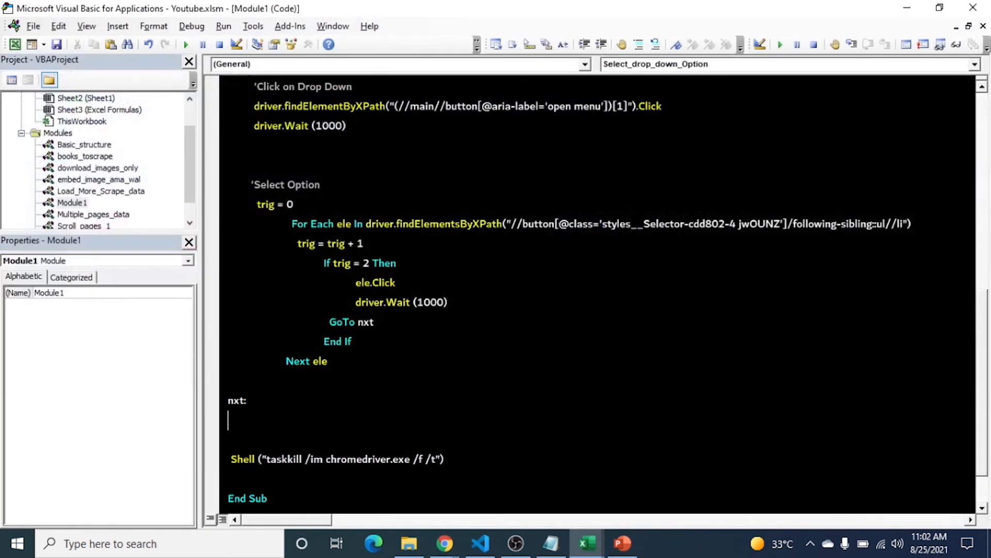